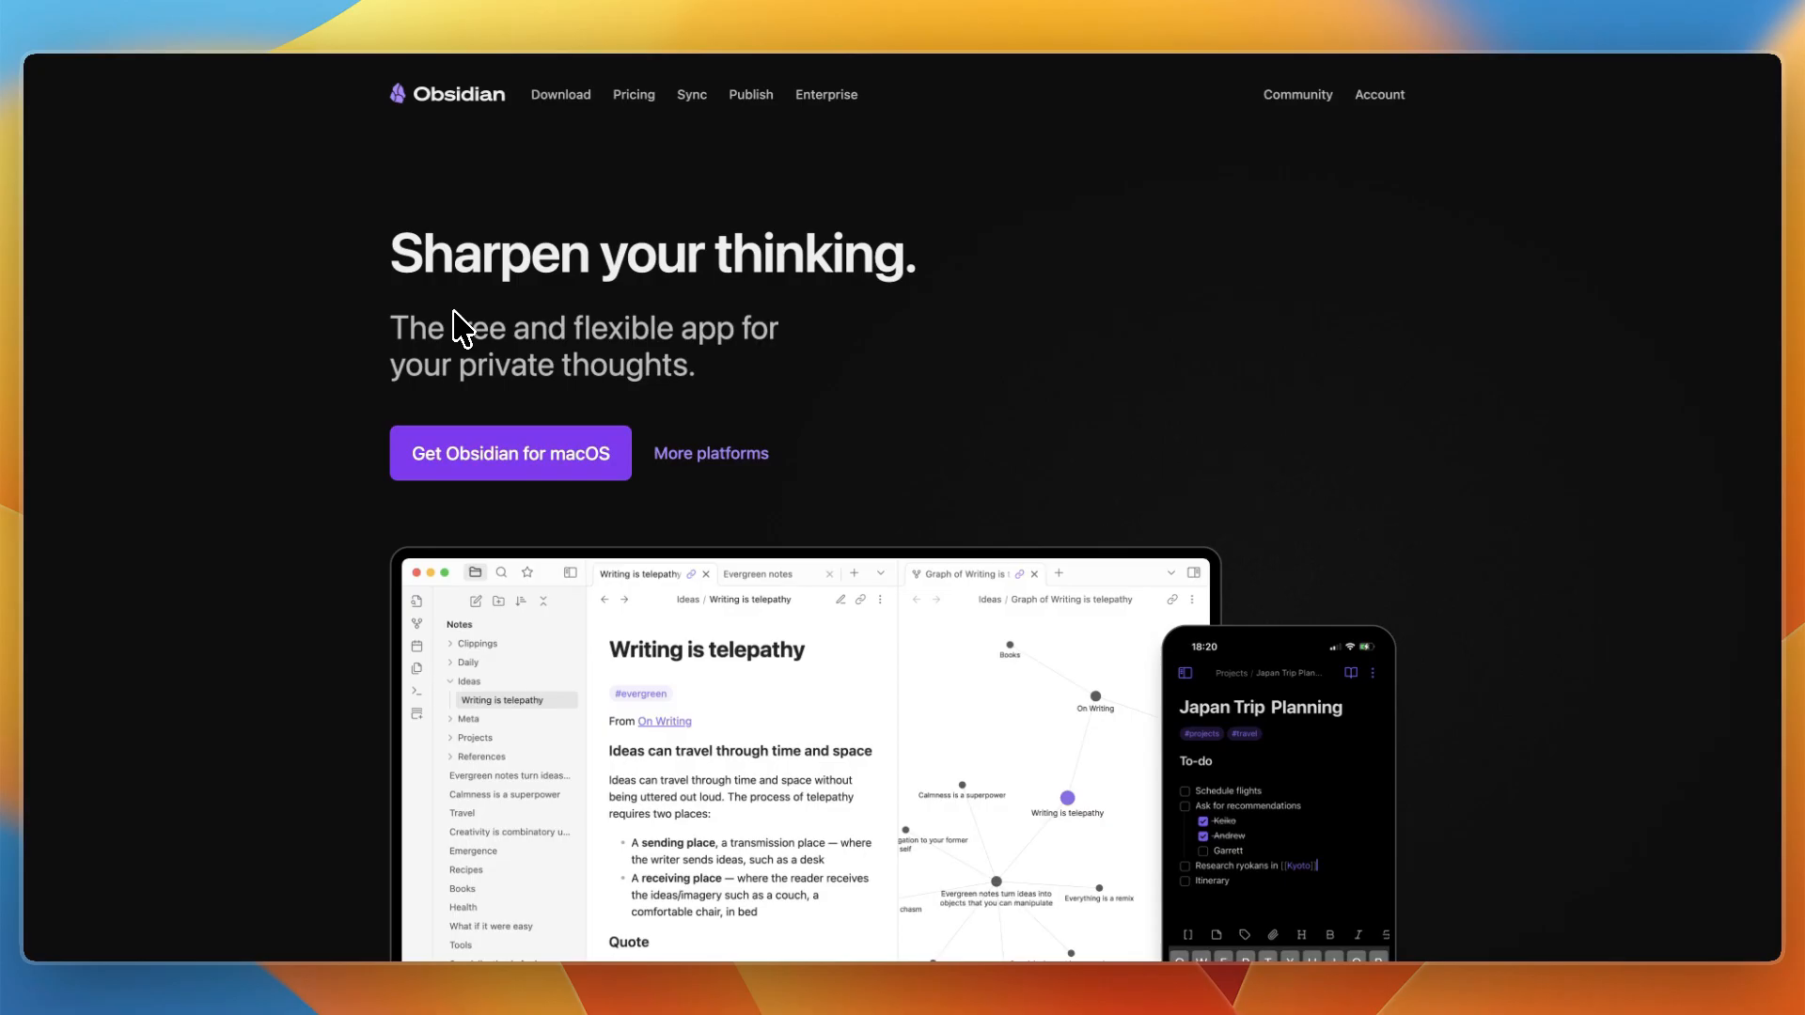
{"action": "scroll", "scroll_direction": "down", "scroll_amount": 3}
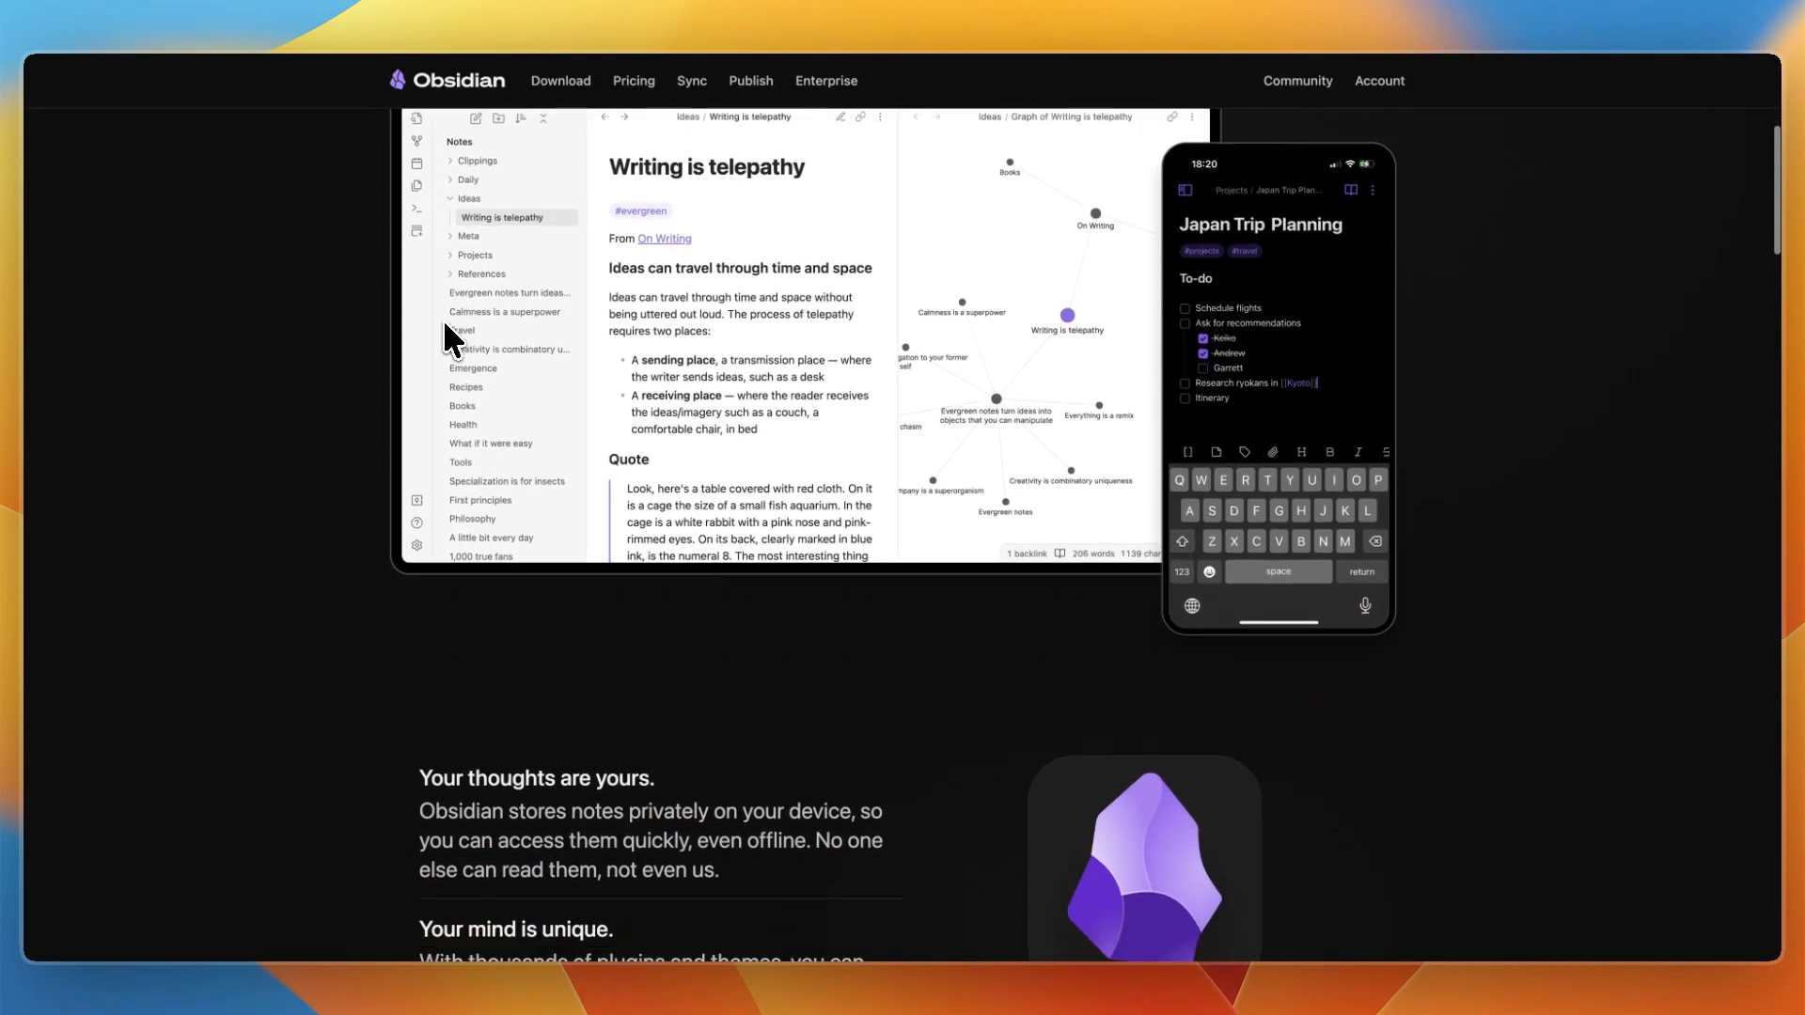
{"action": "scroll", "scroll_direction": "down", "scroll_amount": 3}
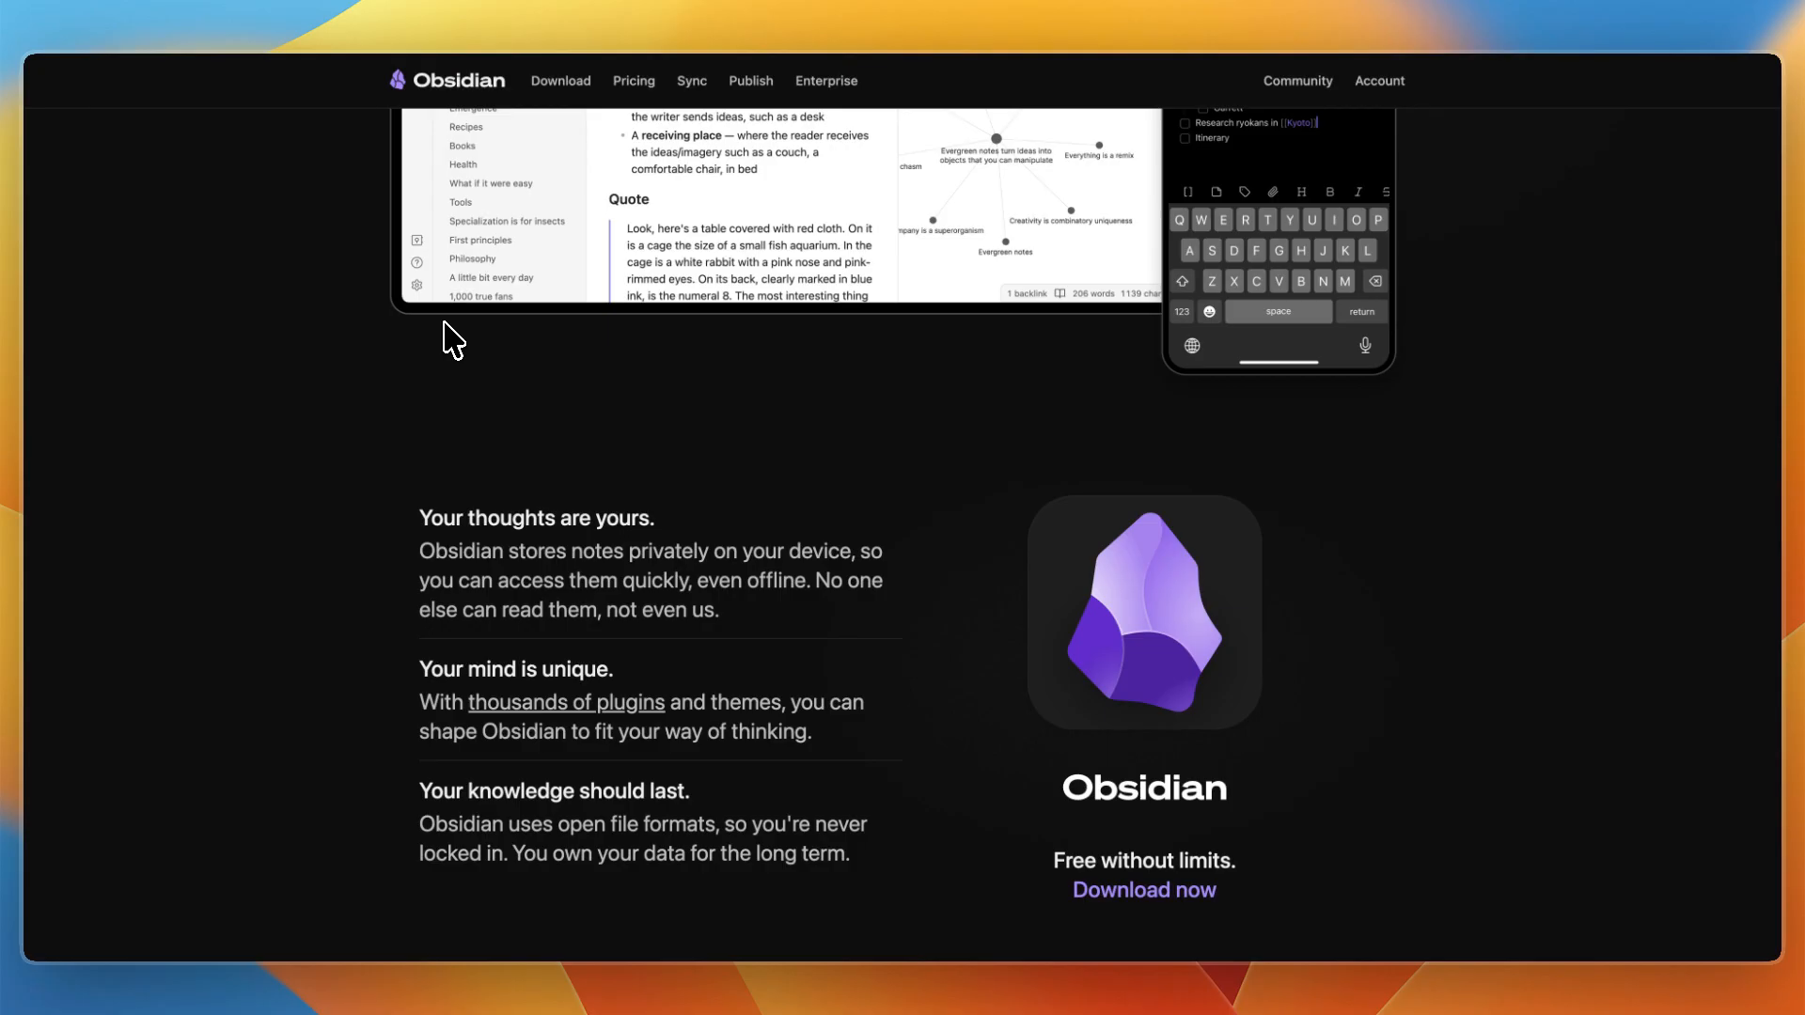
{"action": "scroll", "scroll_direction": "down", "scroll_amount": 3}
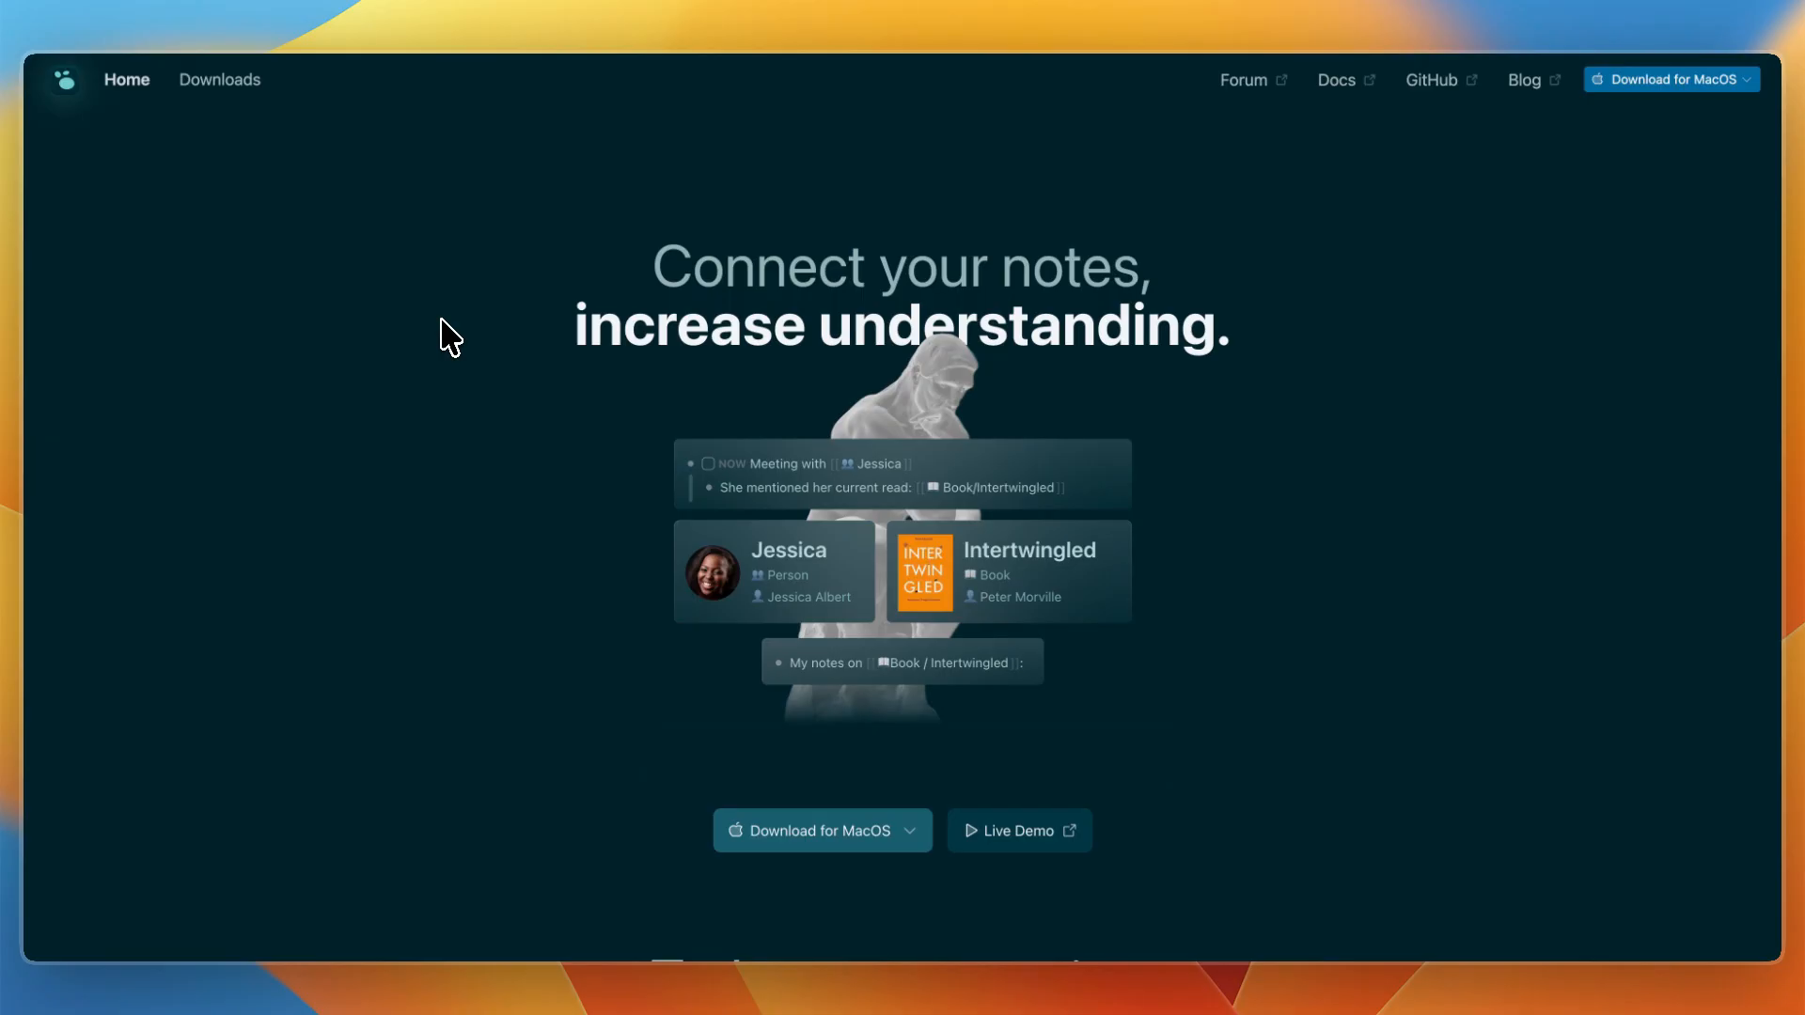
{"action": "scroll", "scroll_direction": "down", "scroll_amount": 3}
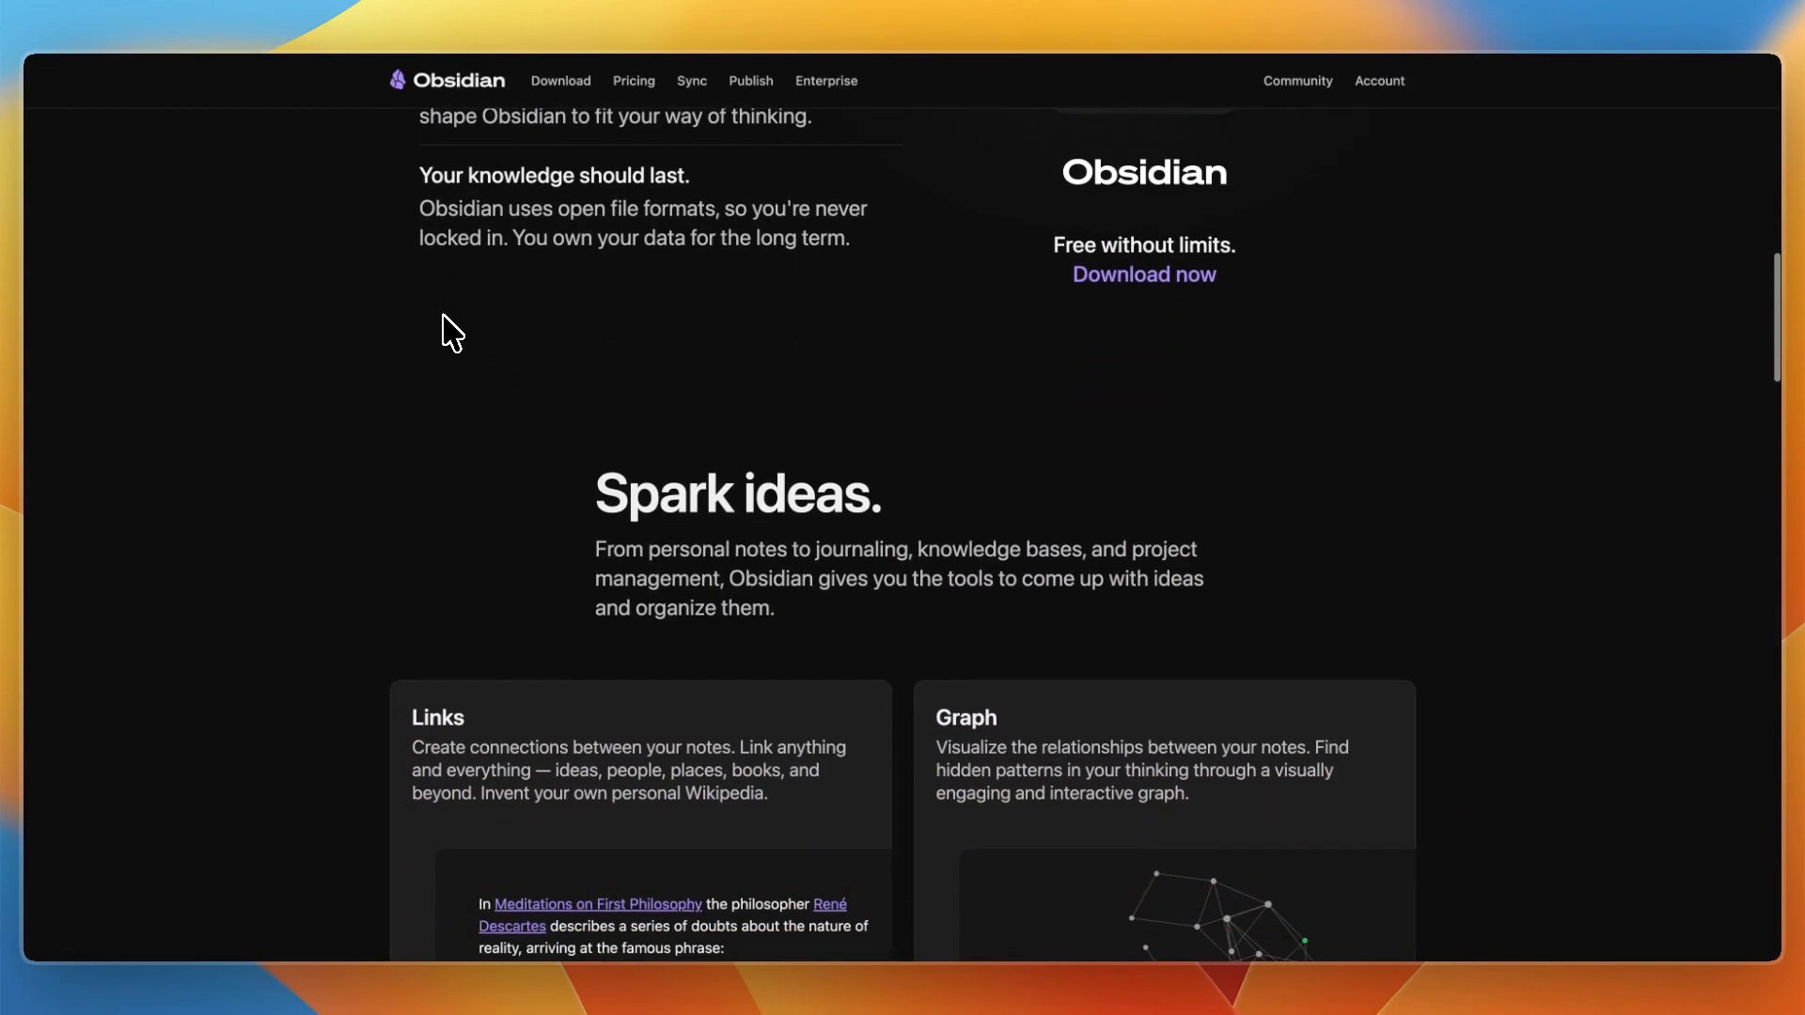
{"action": "scroll", "scroll_direction": "down", "scroll_amount": 3}
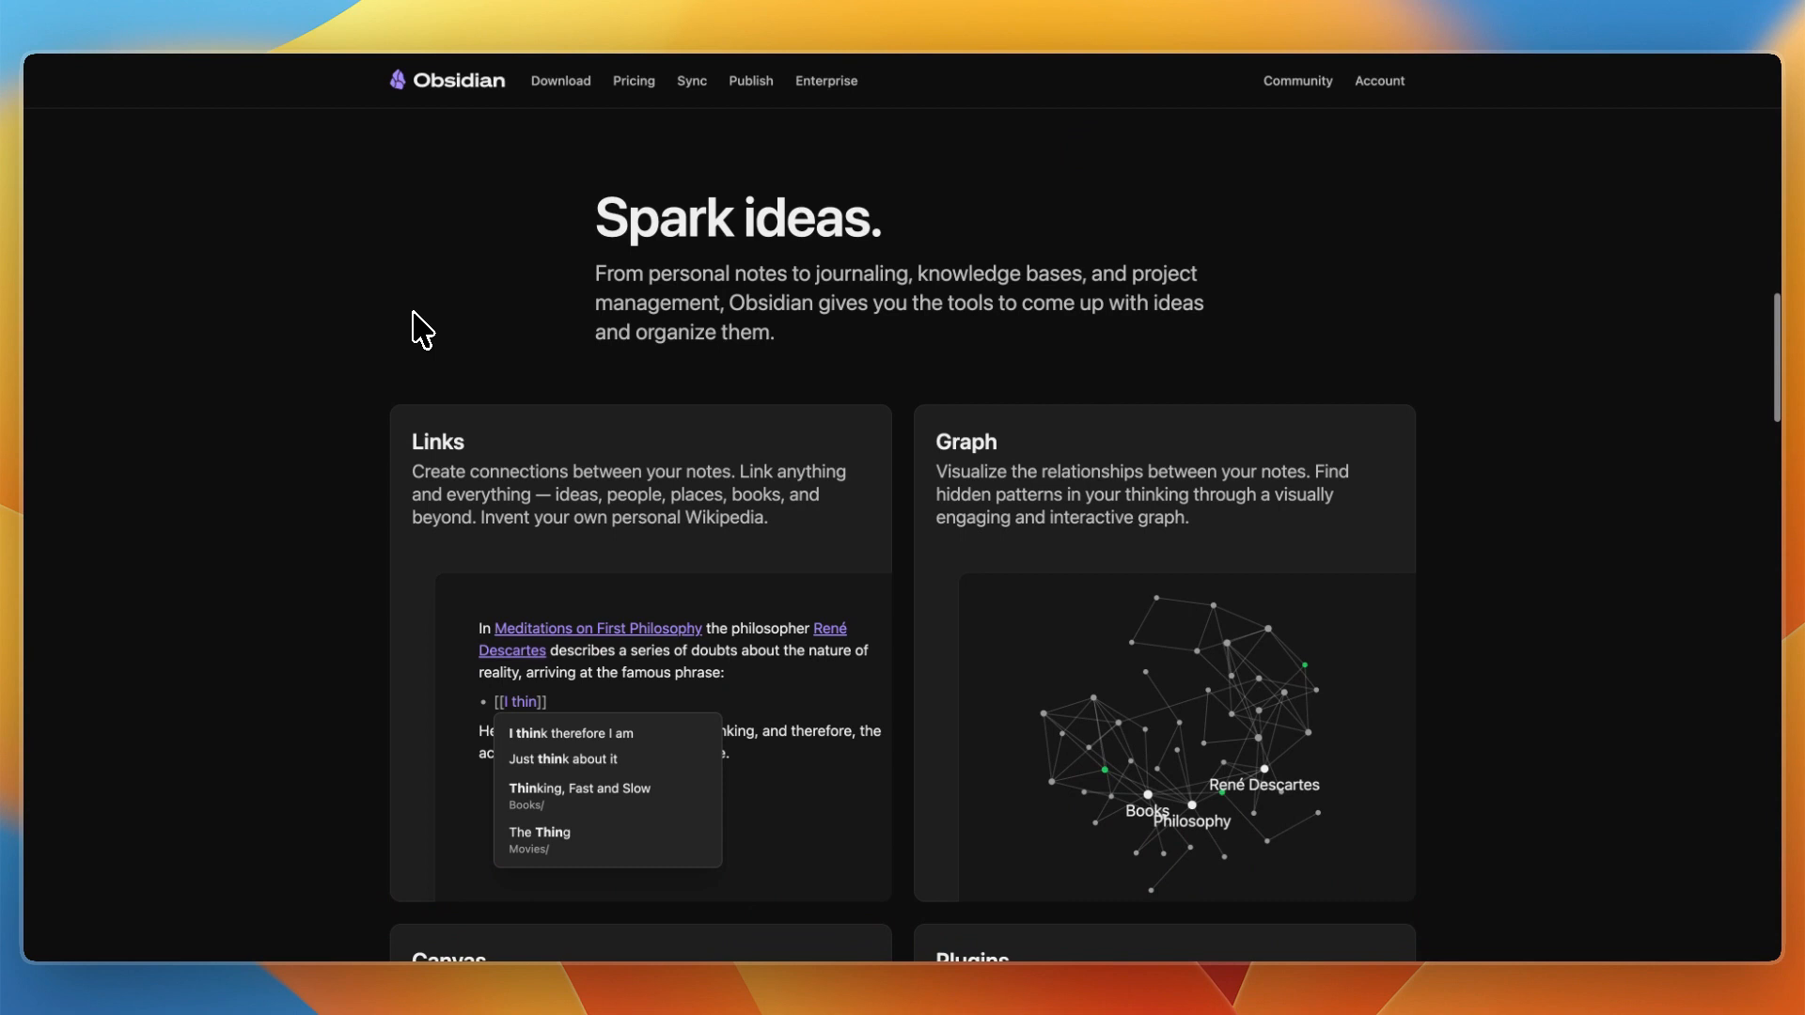
{"action": "scroll", "scroll_direction": "down", "scroll_amount": 3}
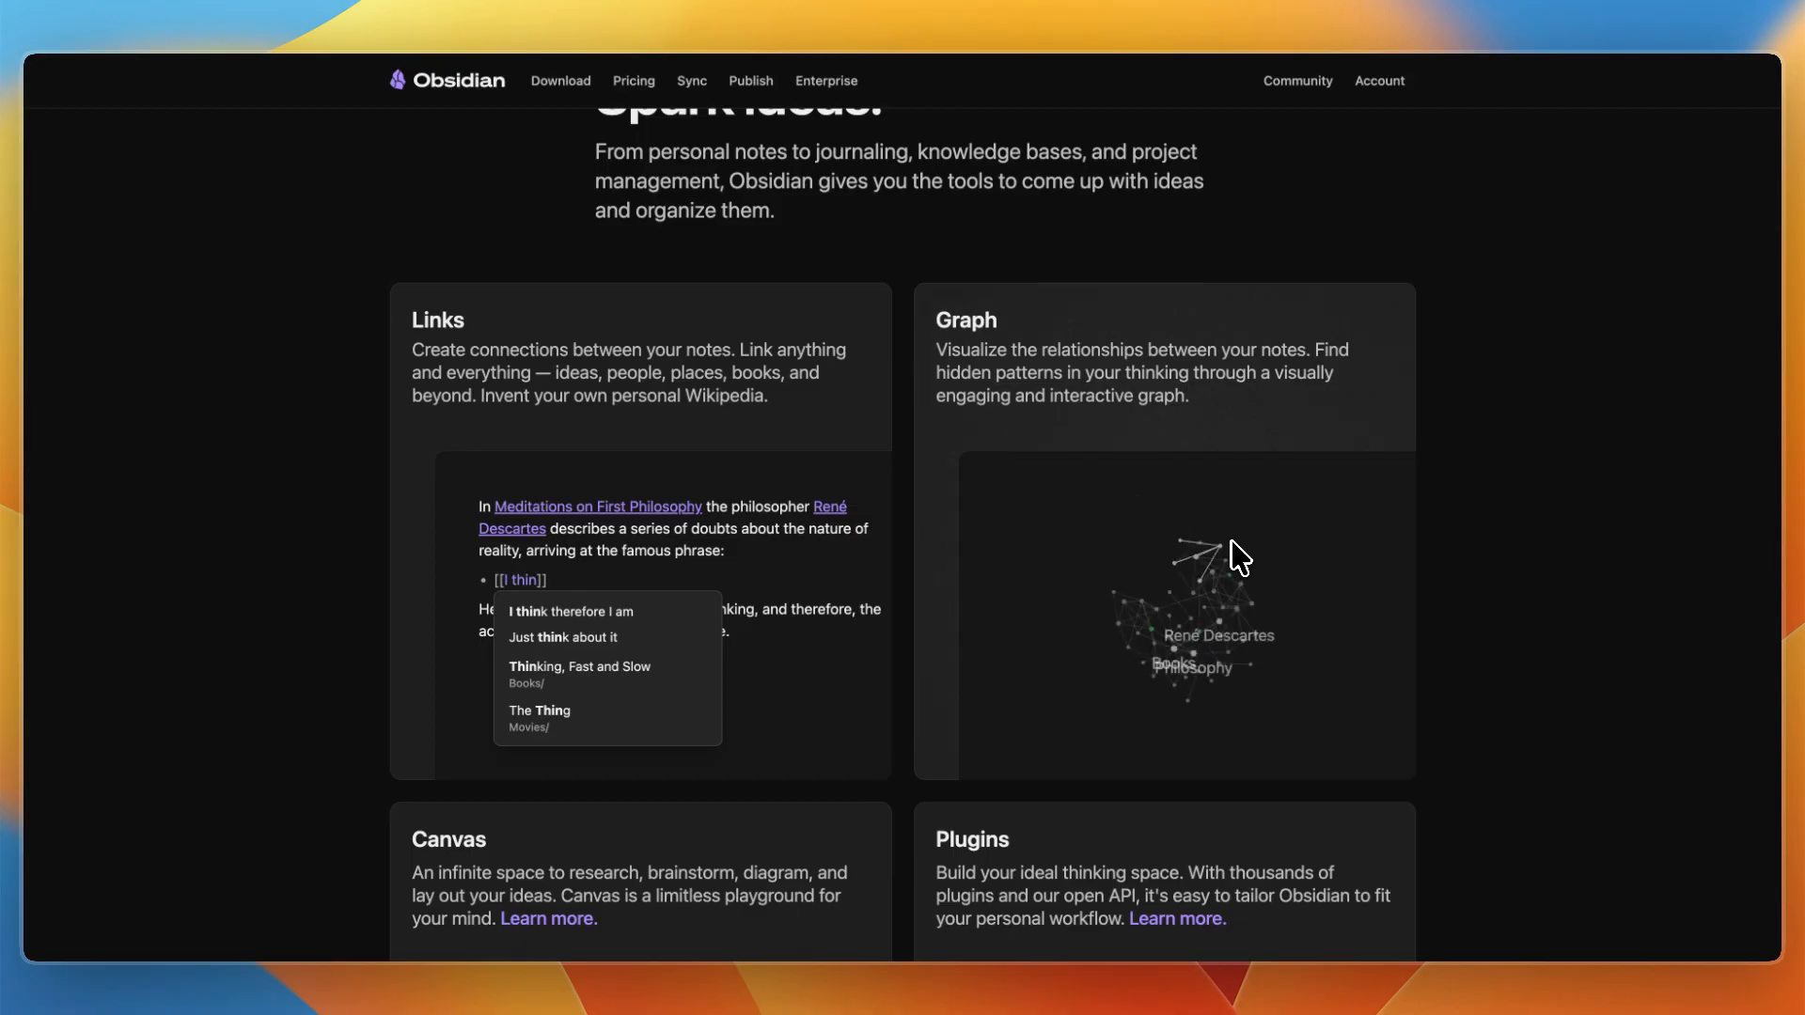
{"action": "scroll", "scroll_direction": "down", "scroll_amount": 3}
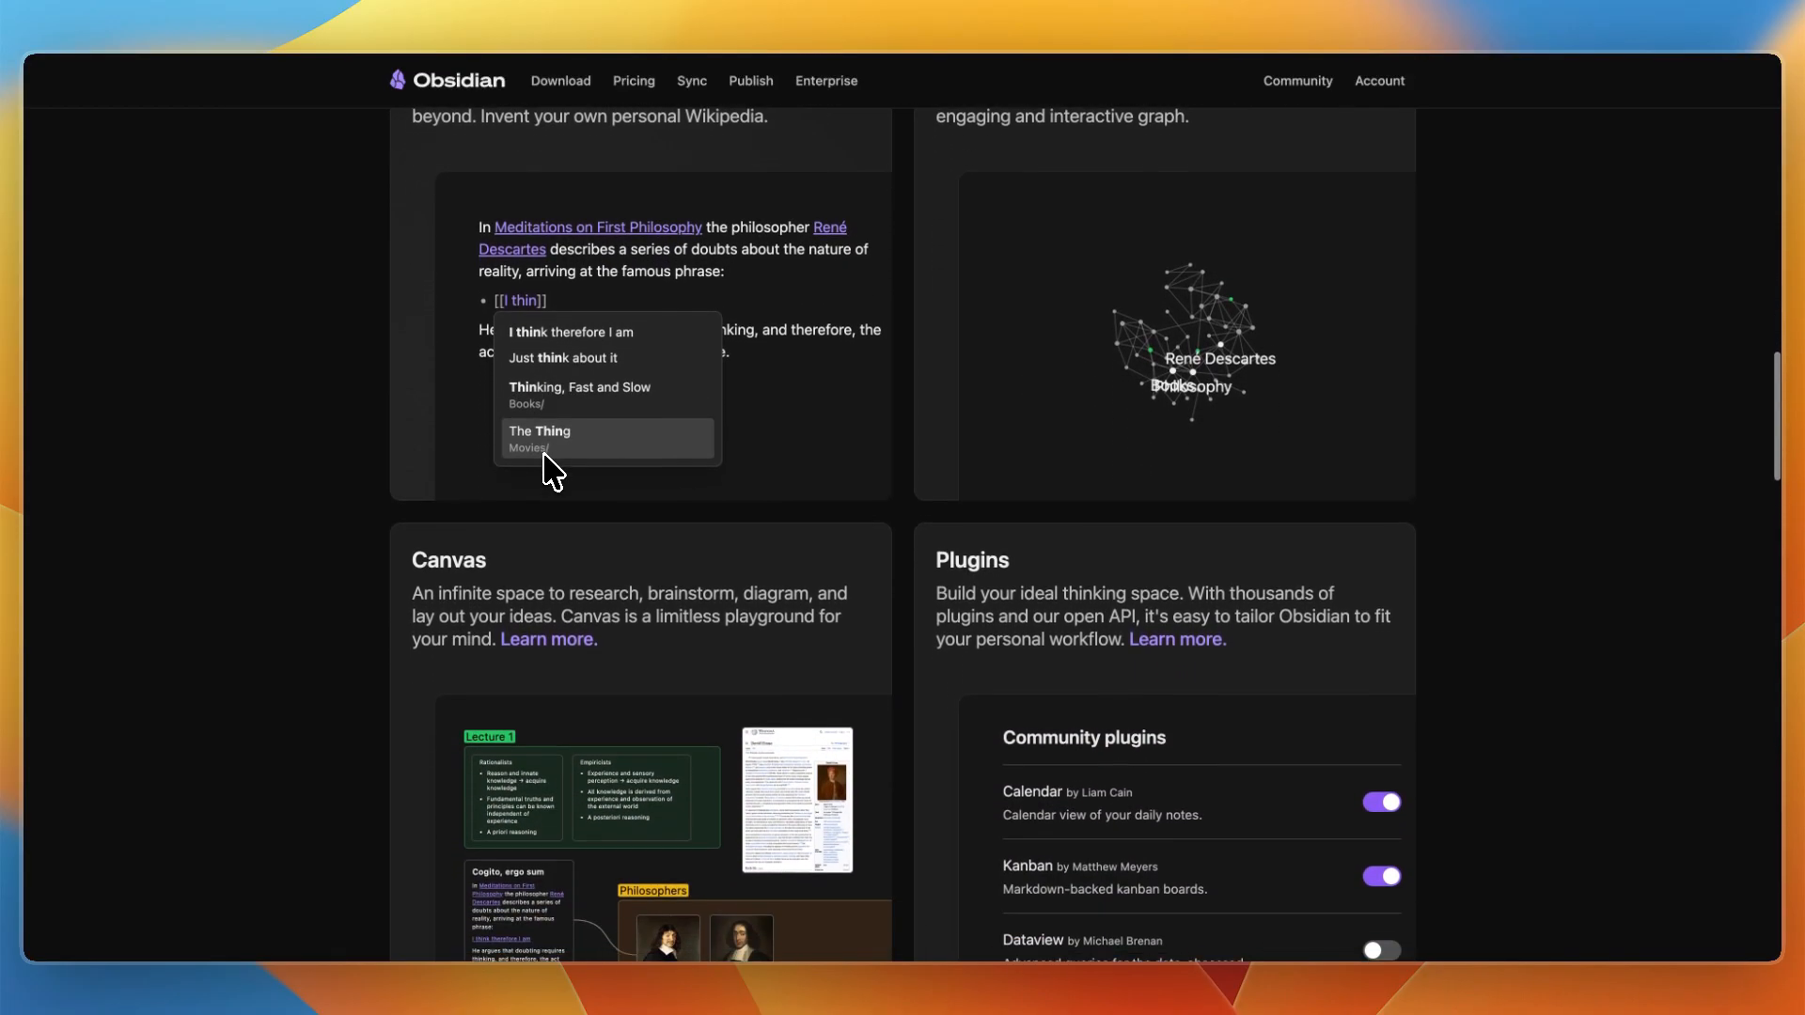
{"action": "scroll", "scroll_direction": "down", "scroll_amount": 3}
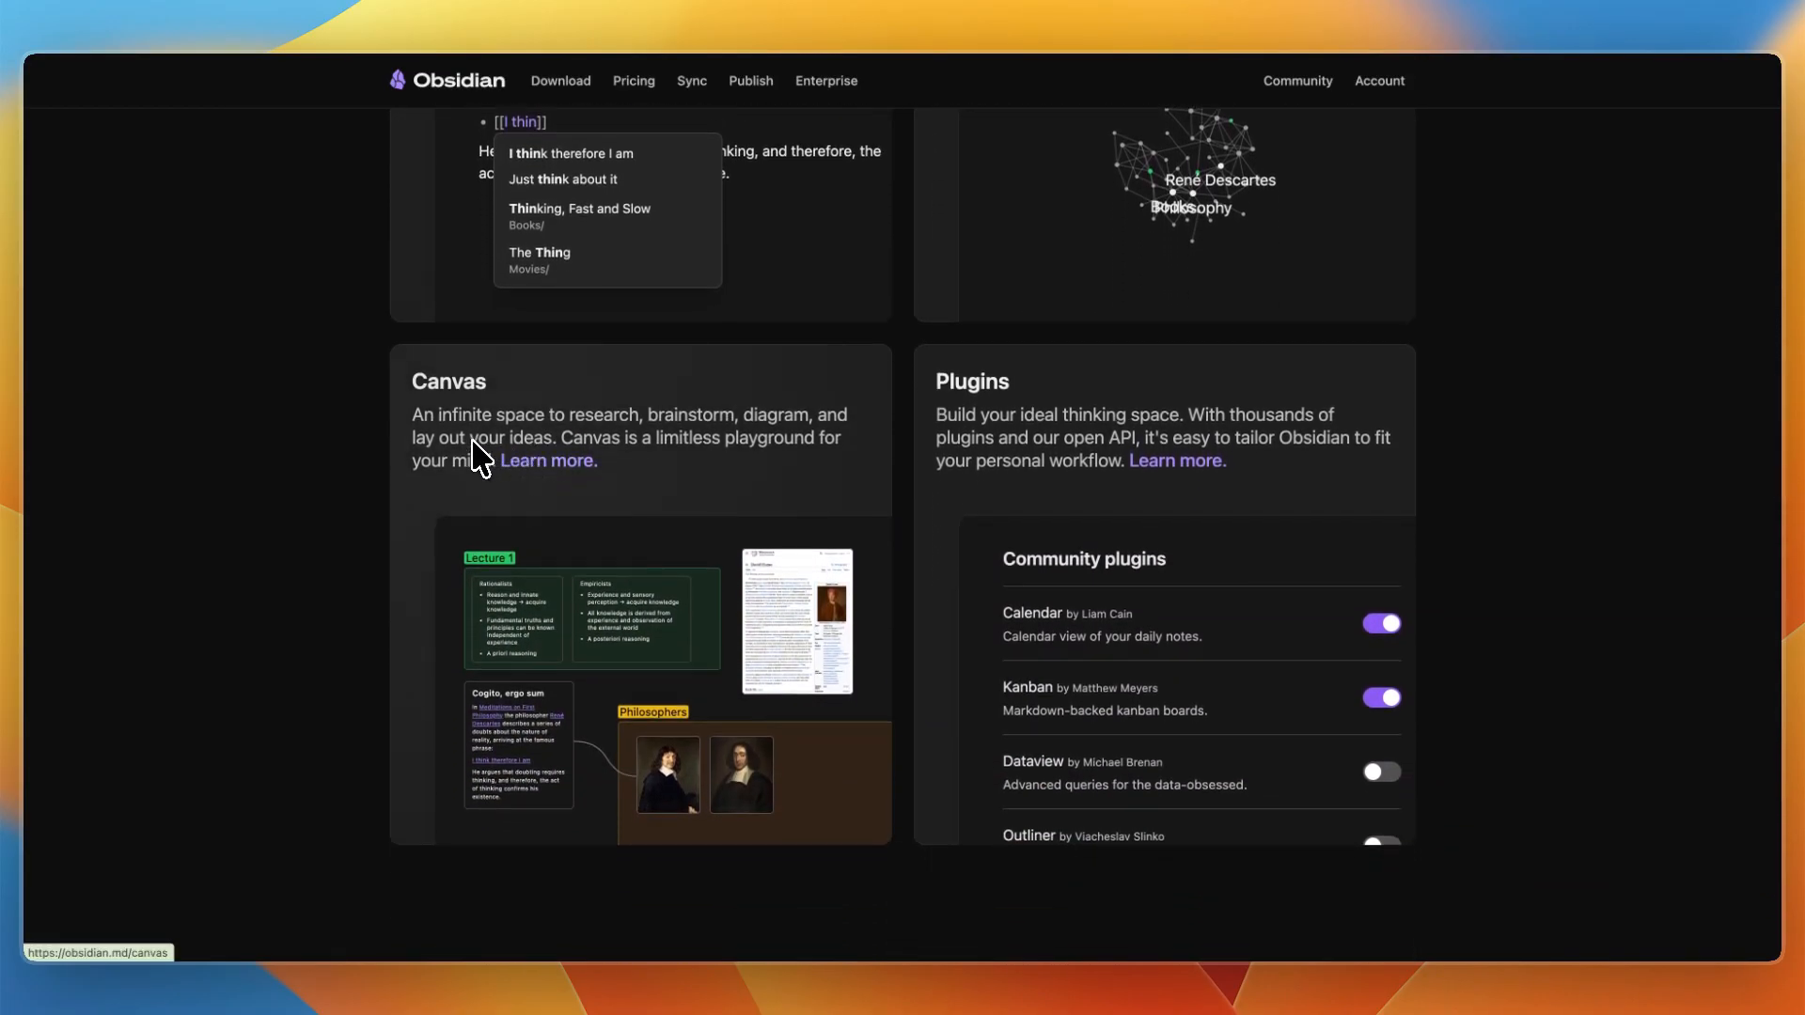
{"action": "scroll", "scroll_direction": "down", "scroll_amount": 3}
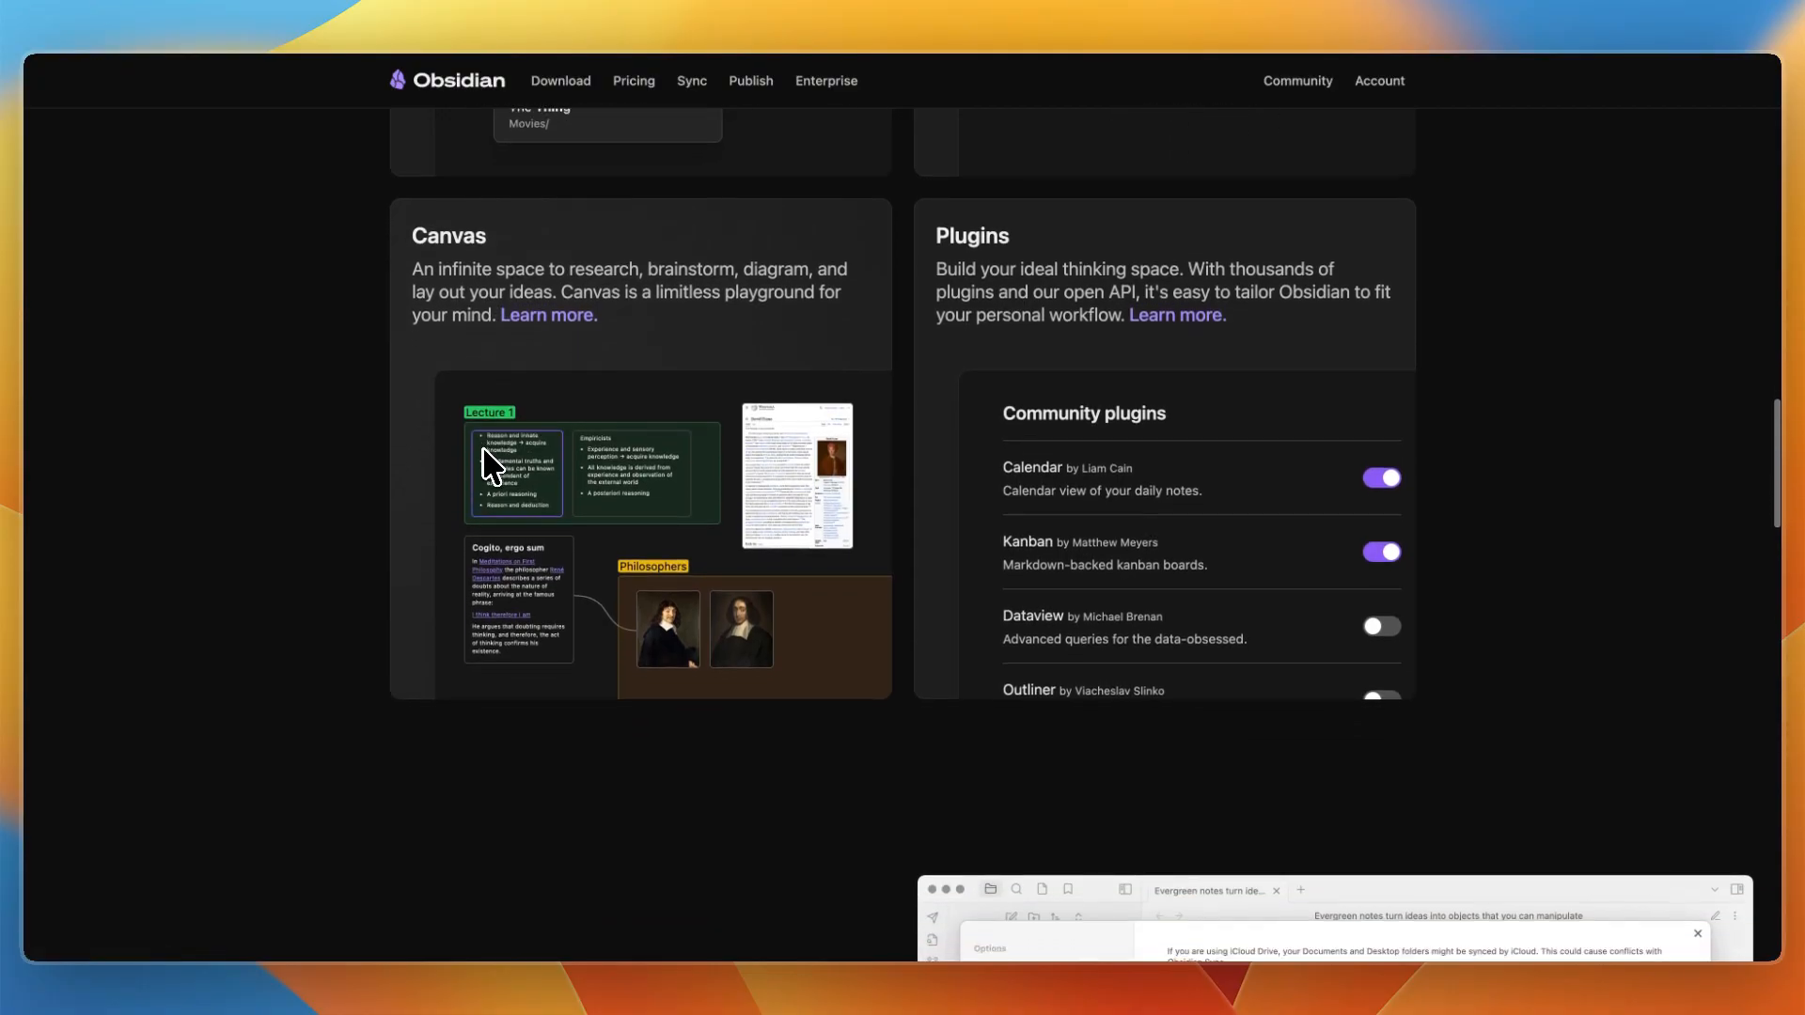
{"action": "scroll", "scroll_direction": "down", "scroll_amount": 3}
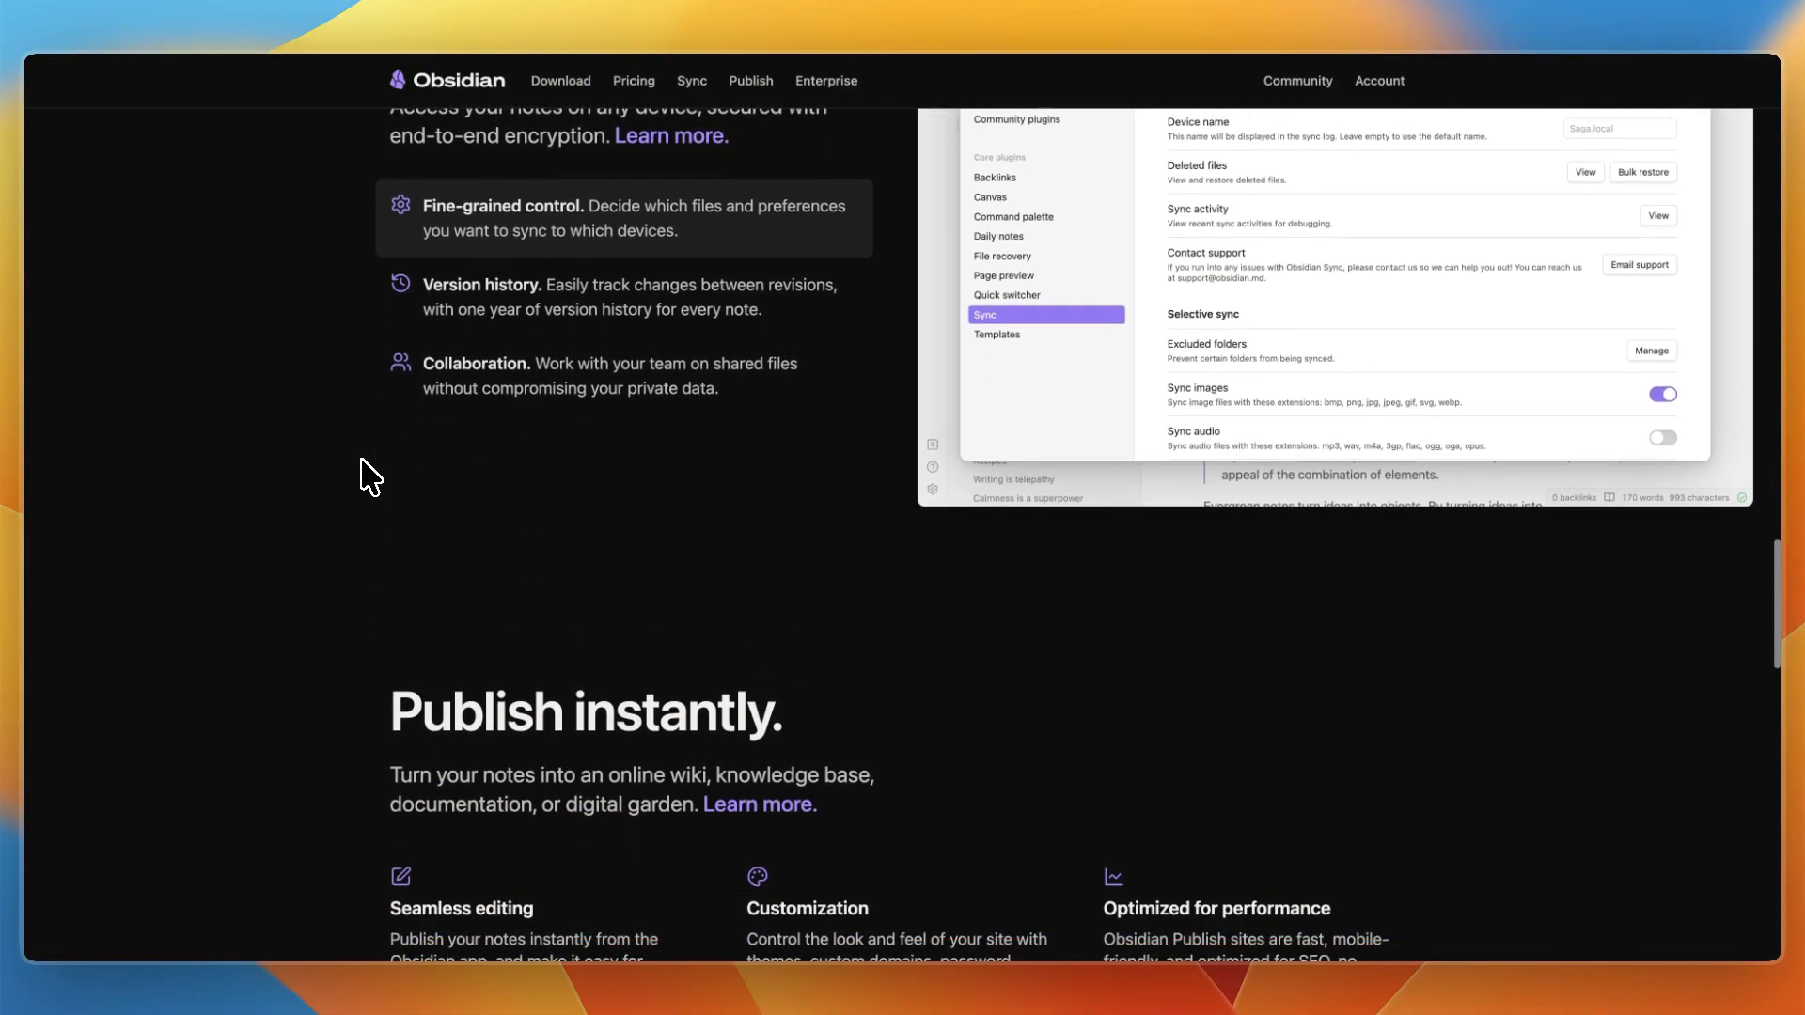
{"action": "scroll", "scroll_direction": "down", "scroll_amount": 3}
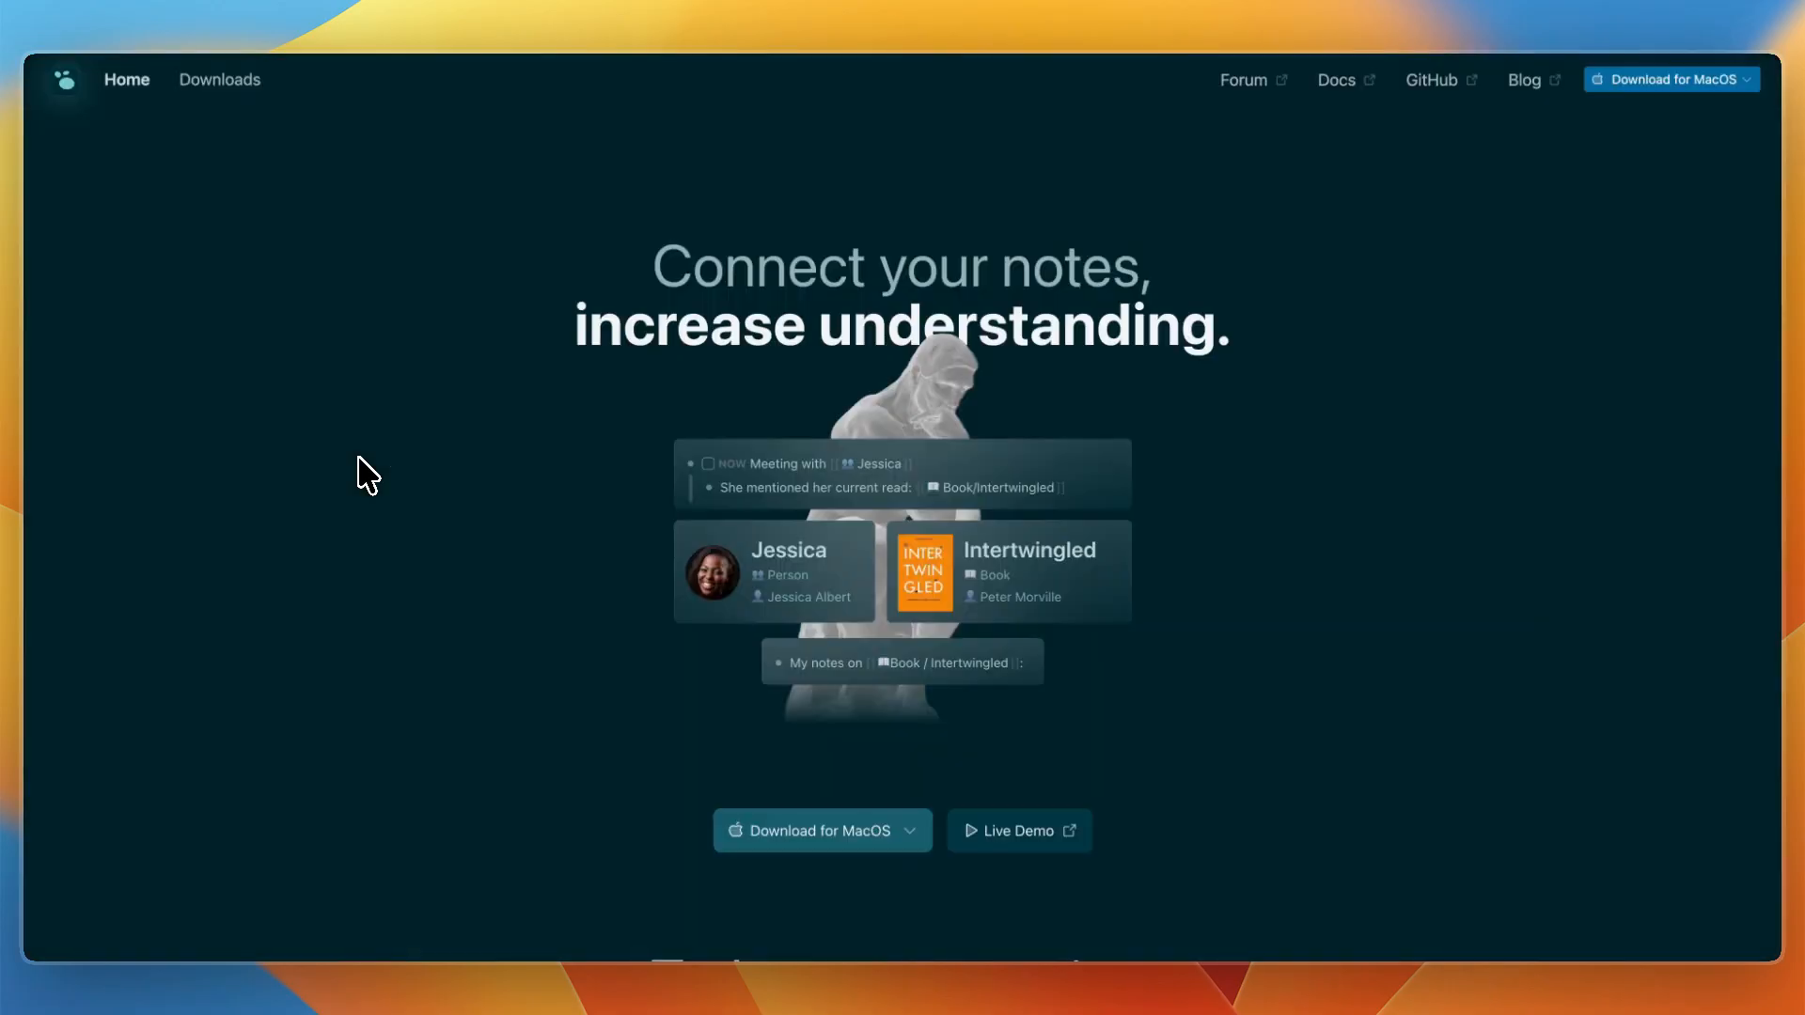
{"action": "scroll", "scroll_direction": "down", "scroll_amount": 3}
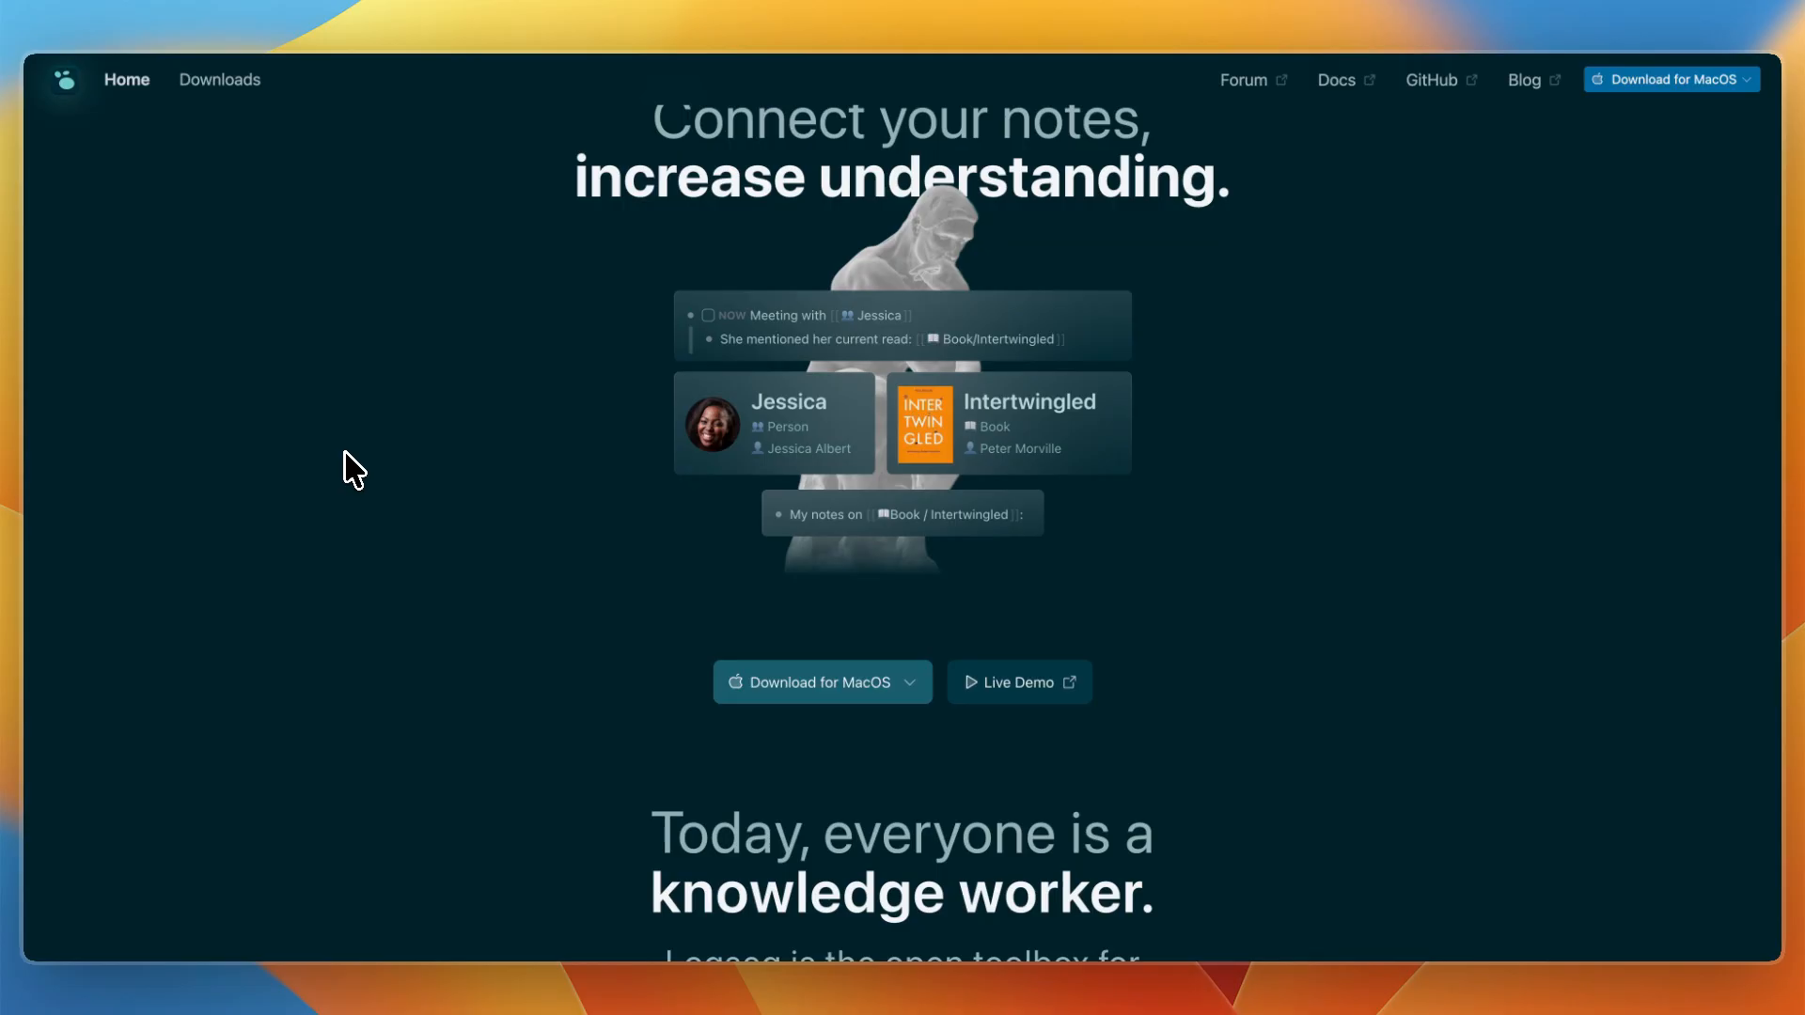
{"action": "scroll", "scroll_direction": "down", "scroll_amount": 3}
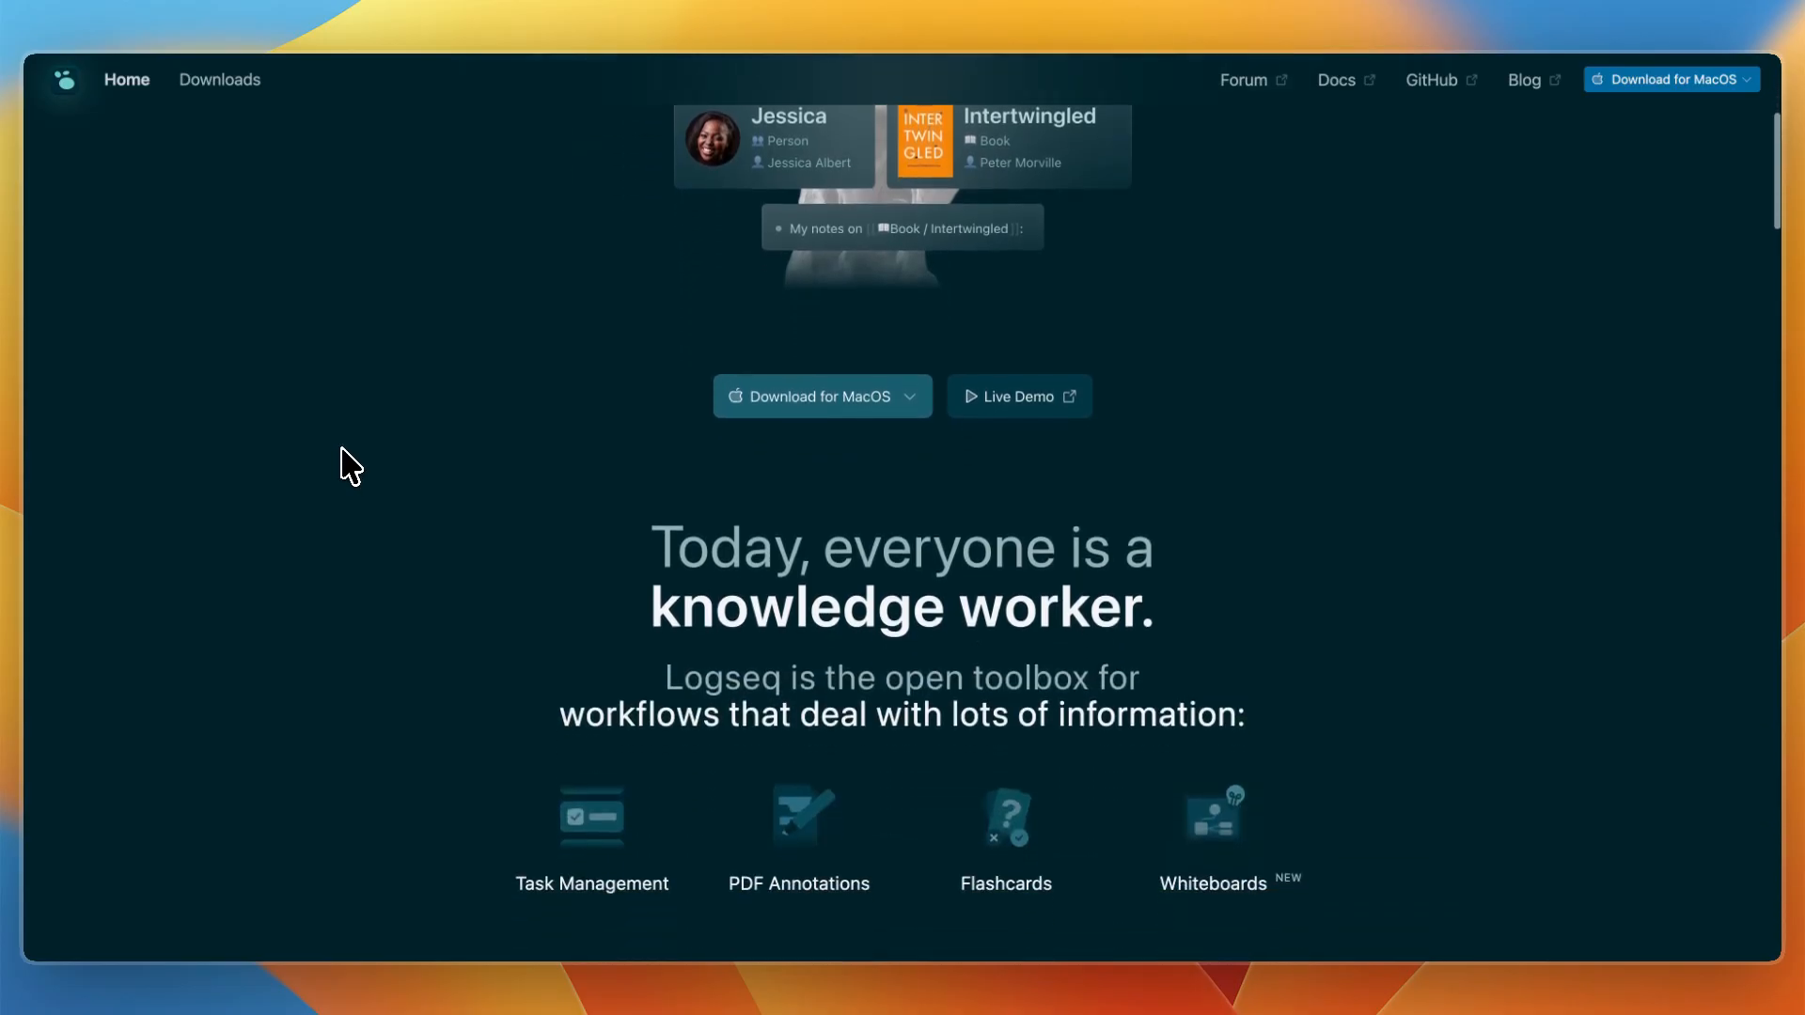
{"action": "scroll", "scroll_direction": "down", "scroll_amount": 3}
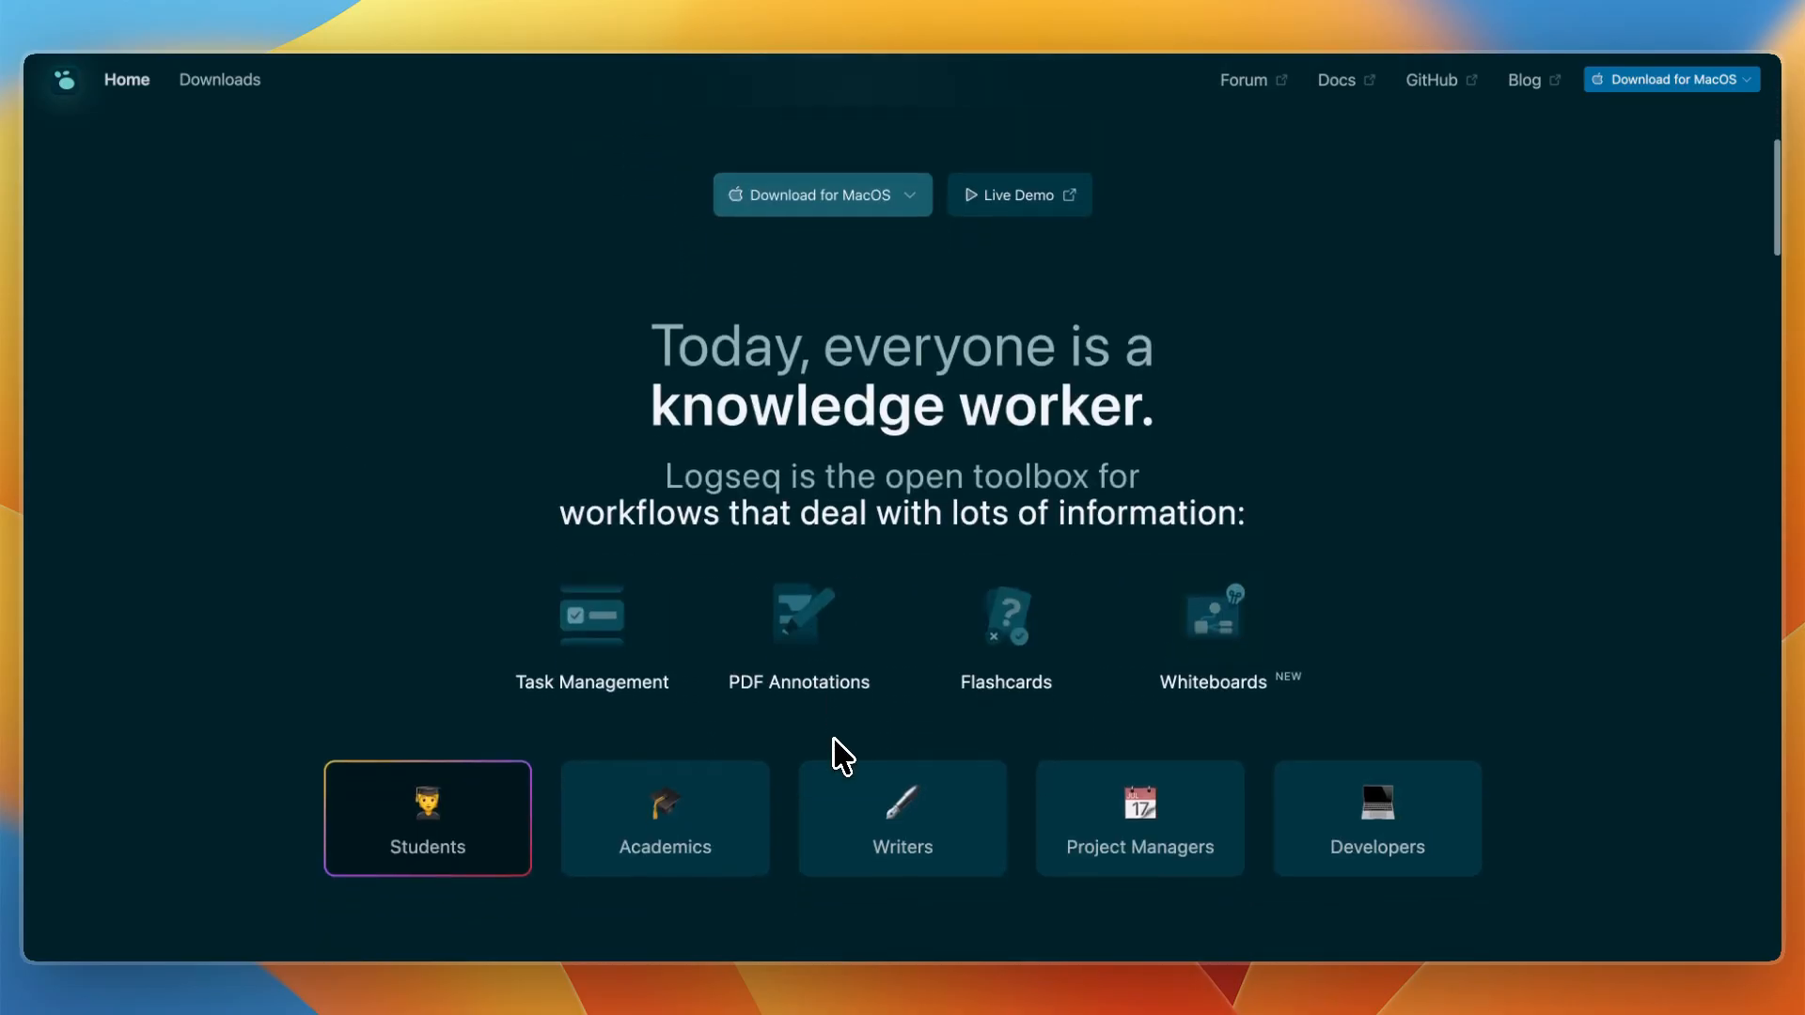
{"action": "scroll", "scroll_direction": "down", "scroll_amount": 3}
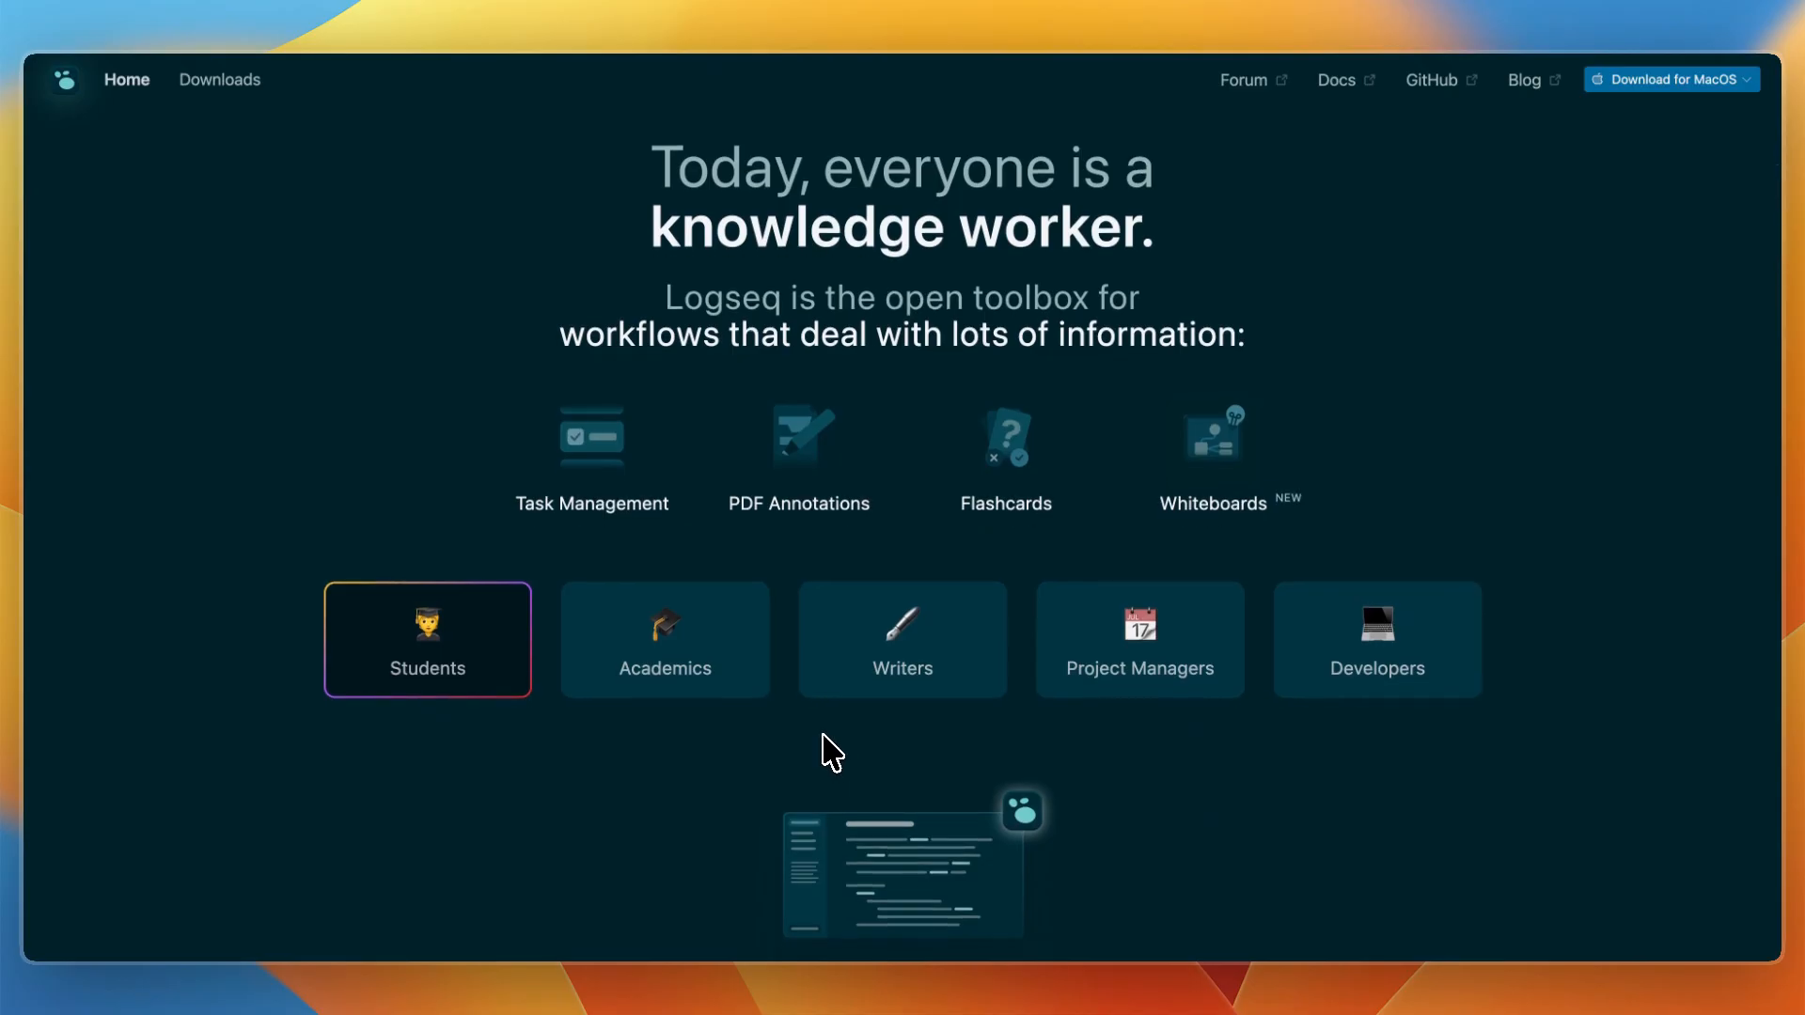
{"action": "mouse_move", "coordinate": [832, 748]}
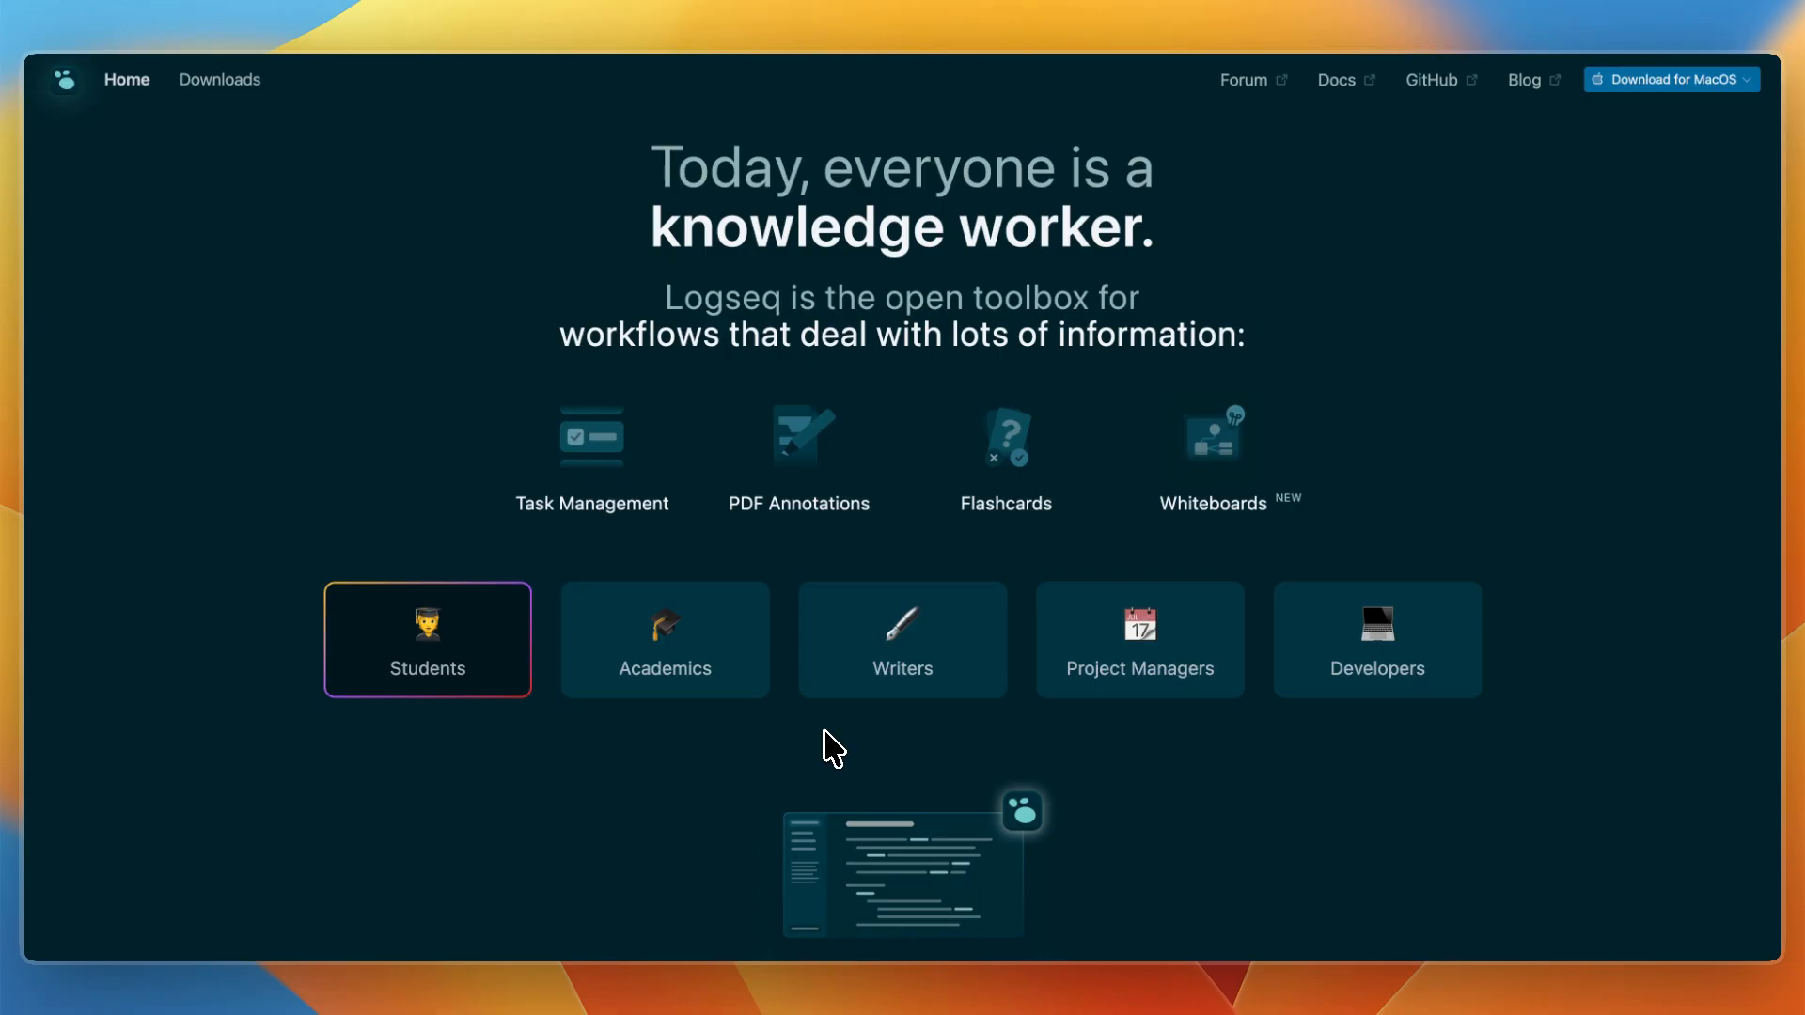
{"action": "mouse_move", "coordinate": [831, 738]}
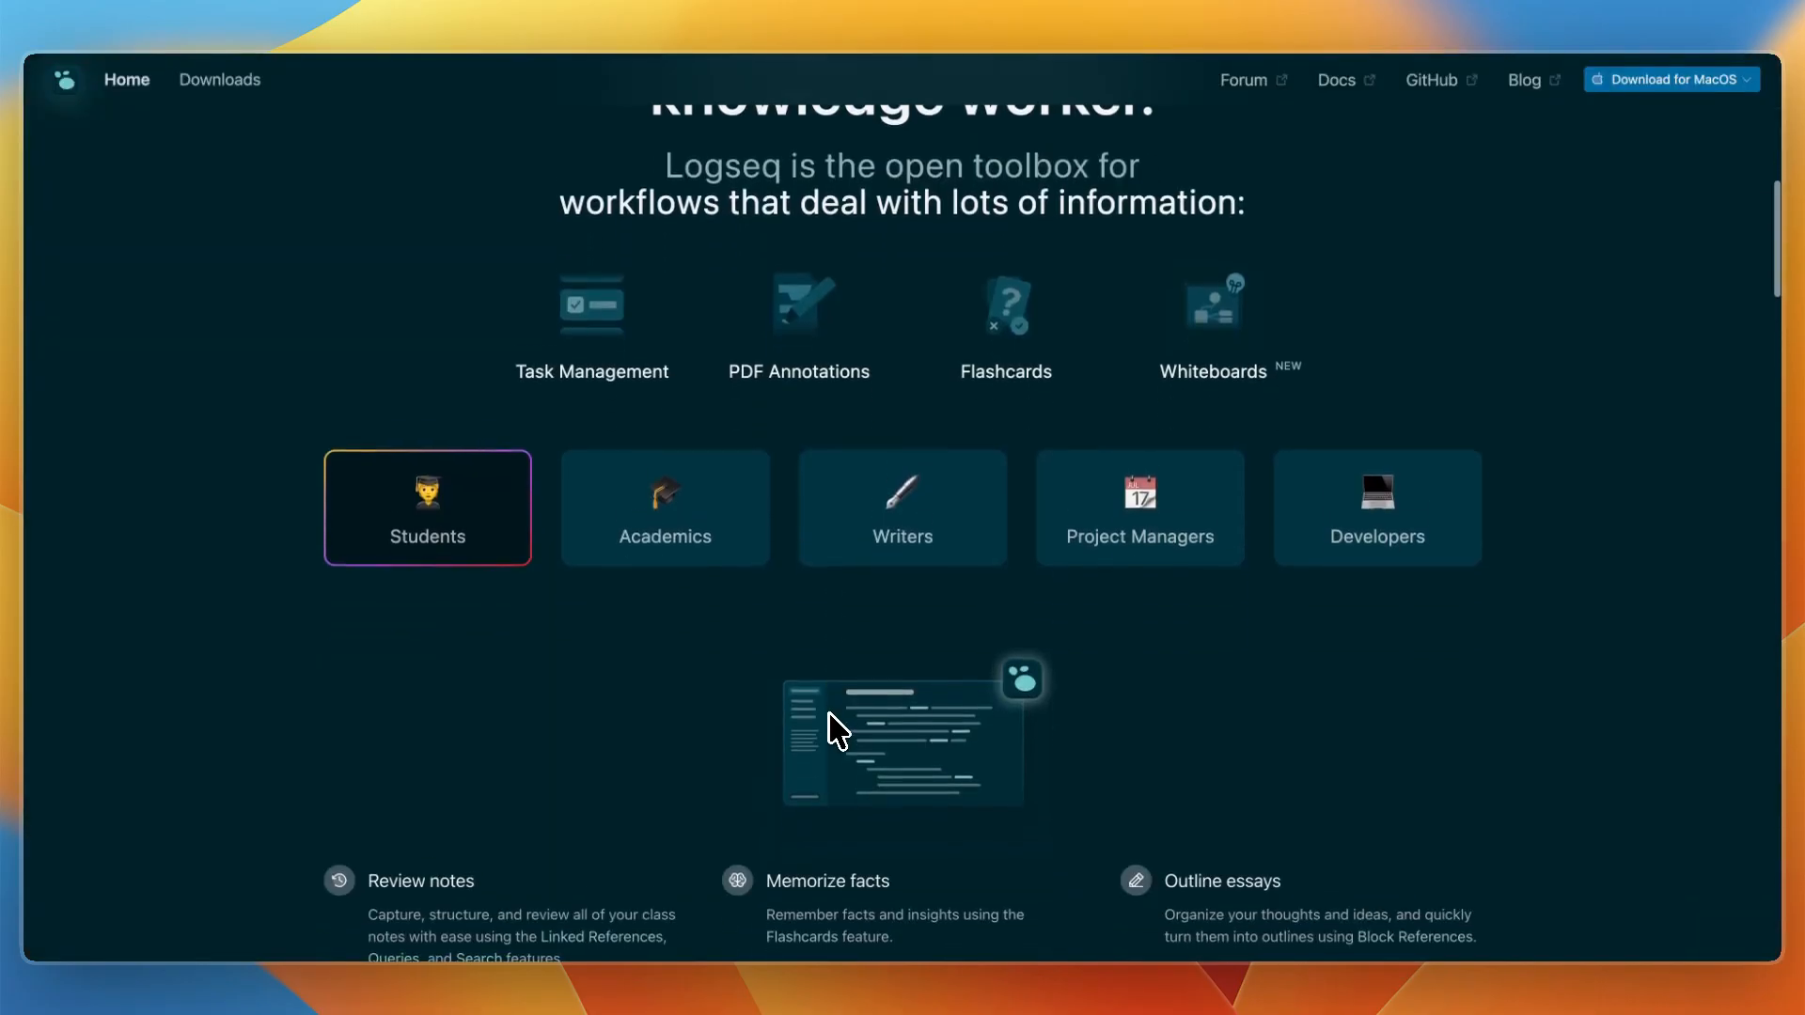
{"action": "scroll", "scroll_direction": "down", "scroll_amount": 3}
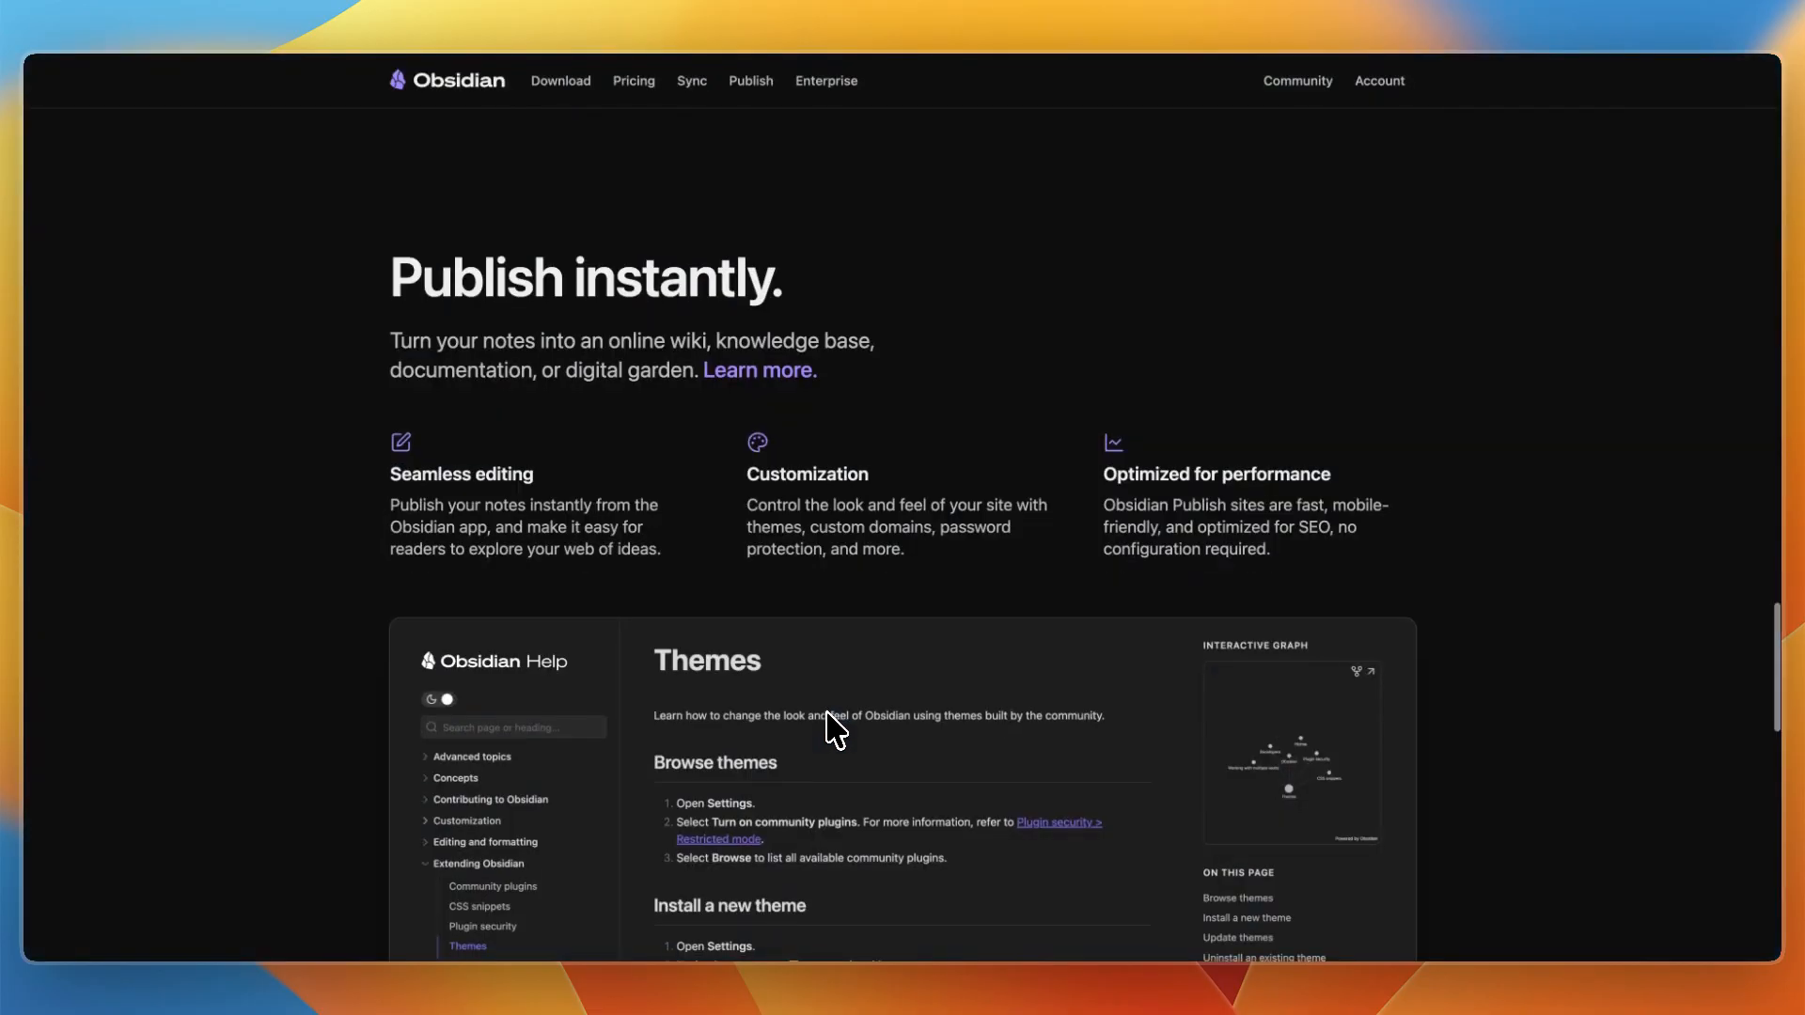
{"action": "scroll", "scroll_direction": "down", "scroll_amount": 3}
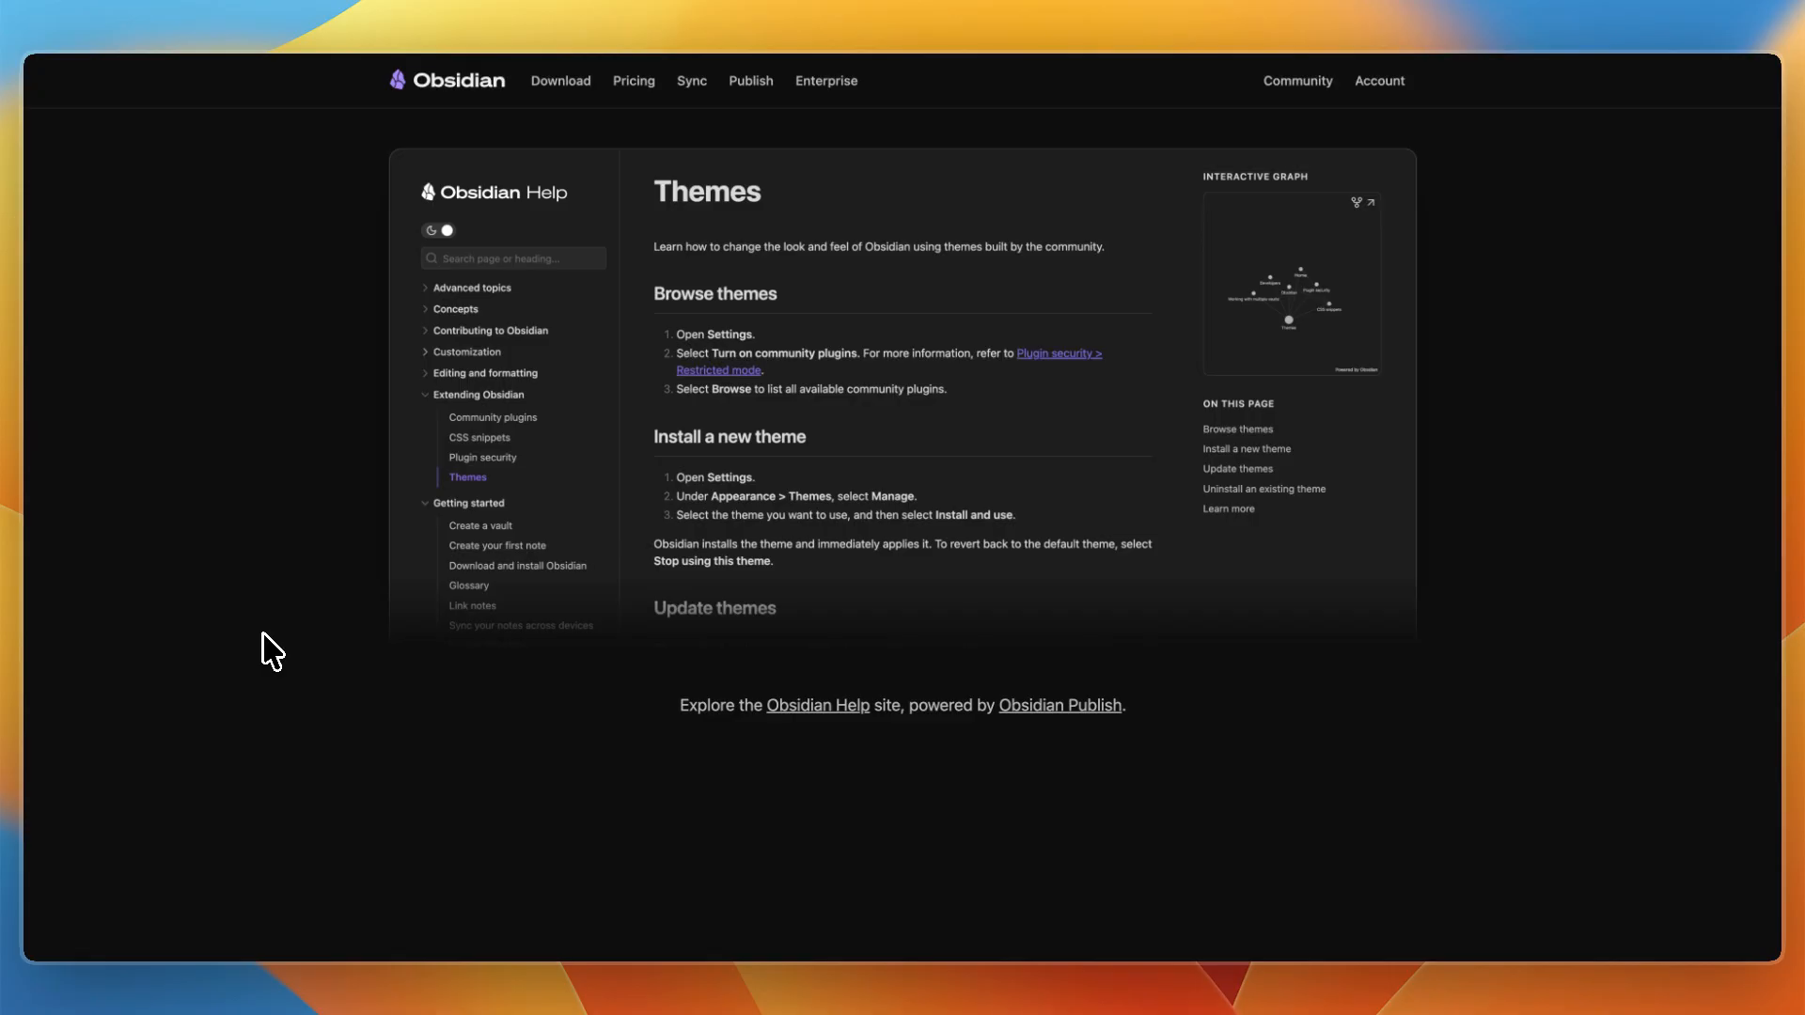
{"action": "scroll", "scroll_direction": "down", "scroll_amount": 3}
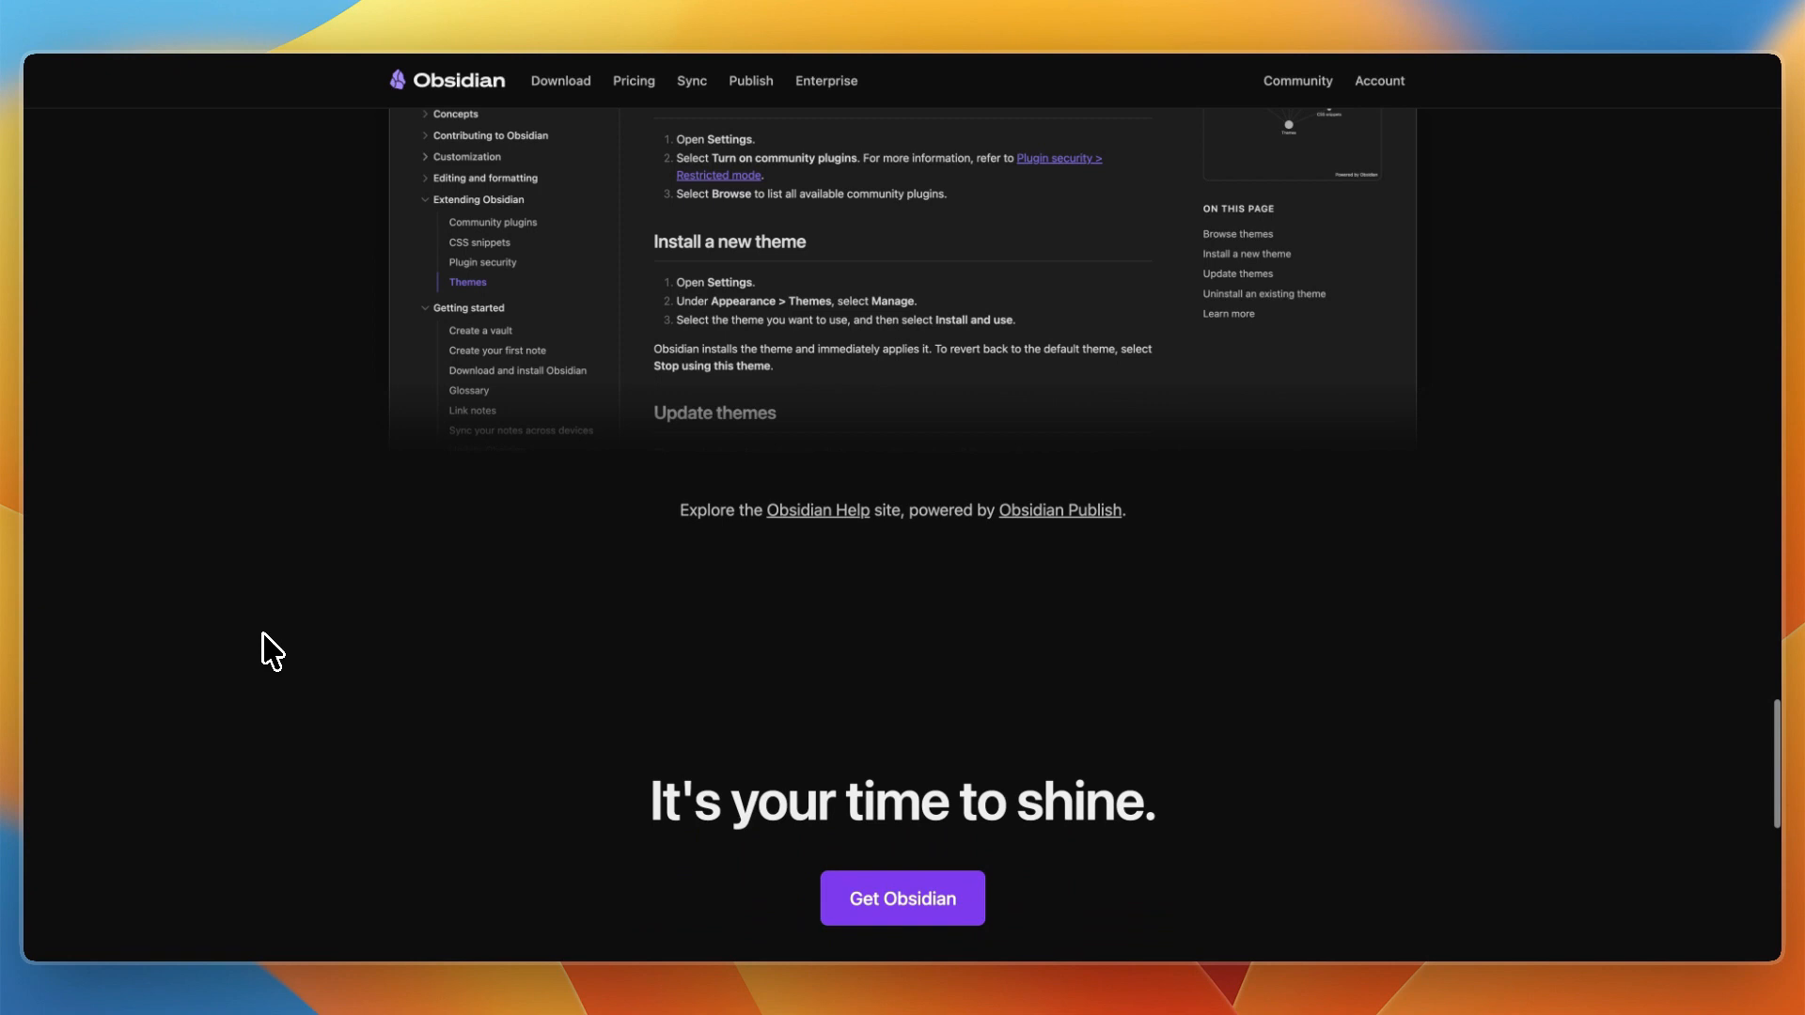
{"action": "scroll", "scroll_direction": "down", "scroll_amount": 3}
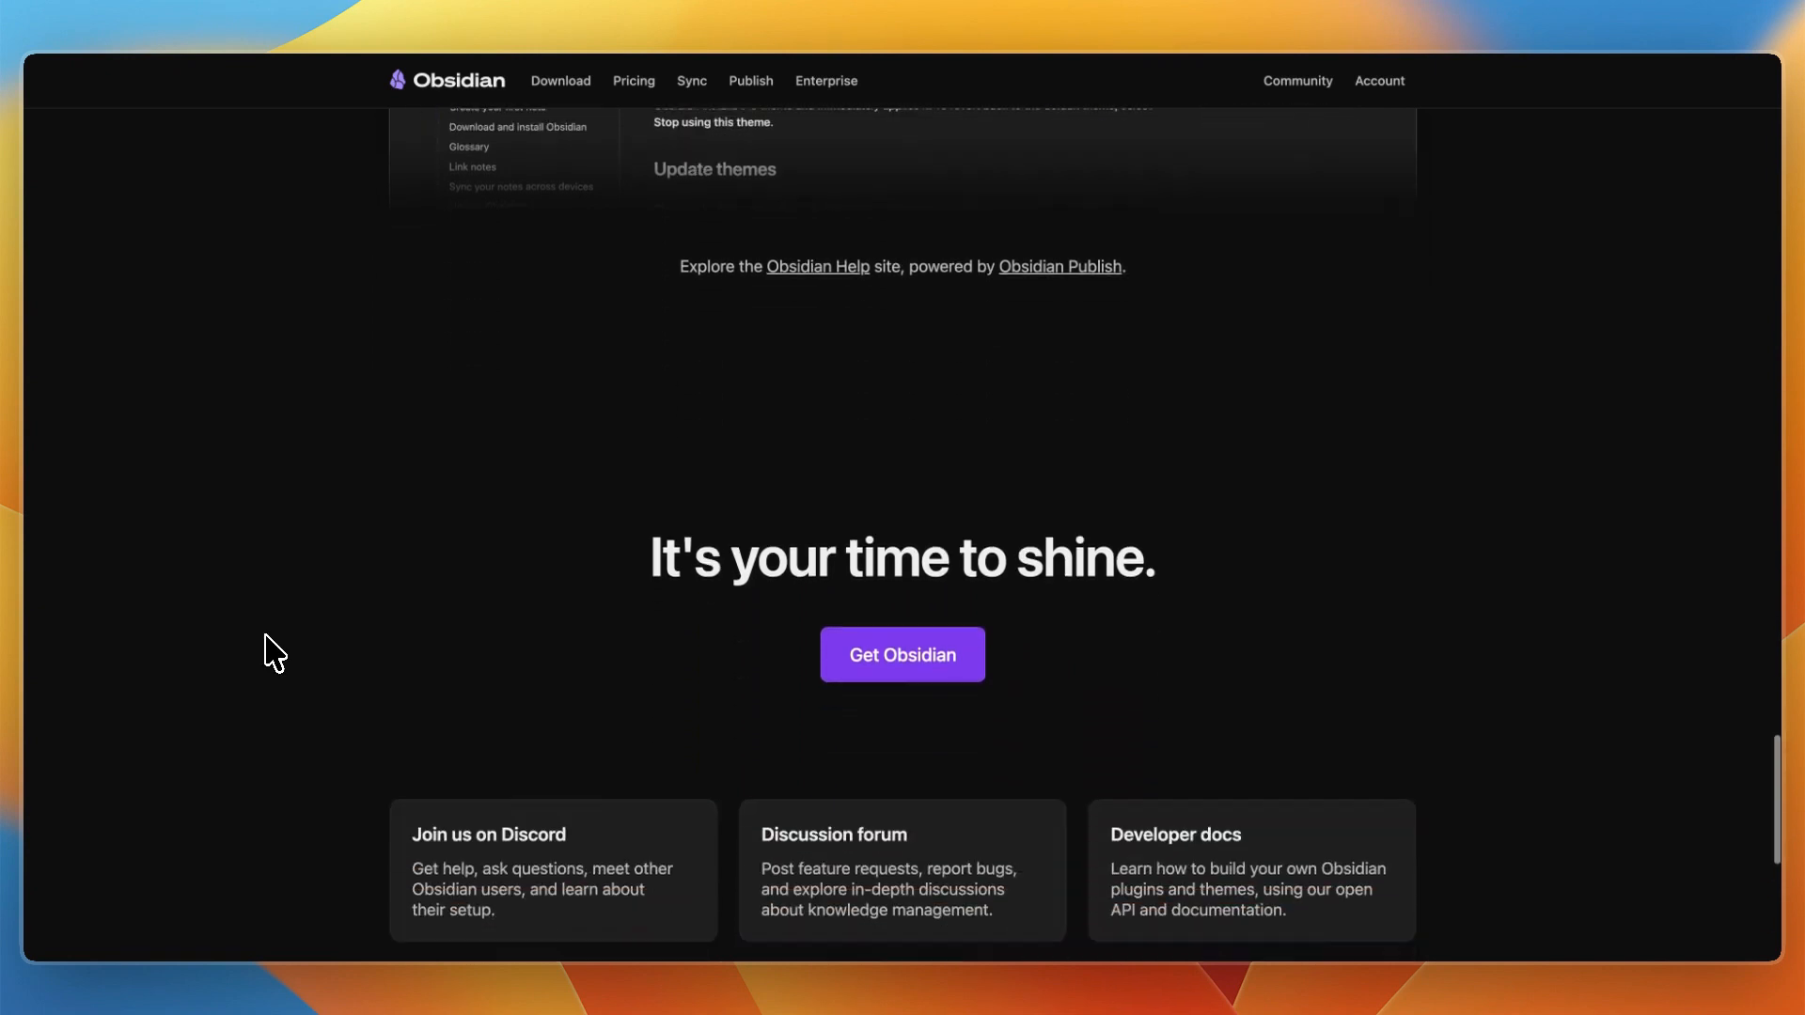
{"action": "scroll", "scroll_direction": "down", "scroll_amount": 3}
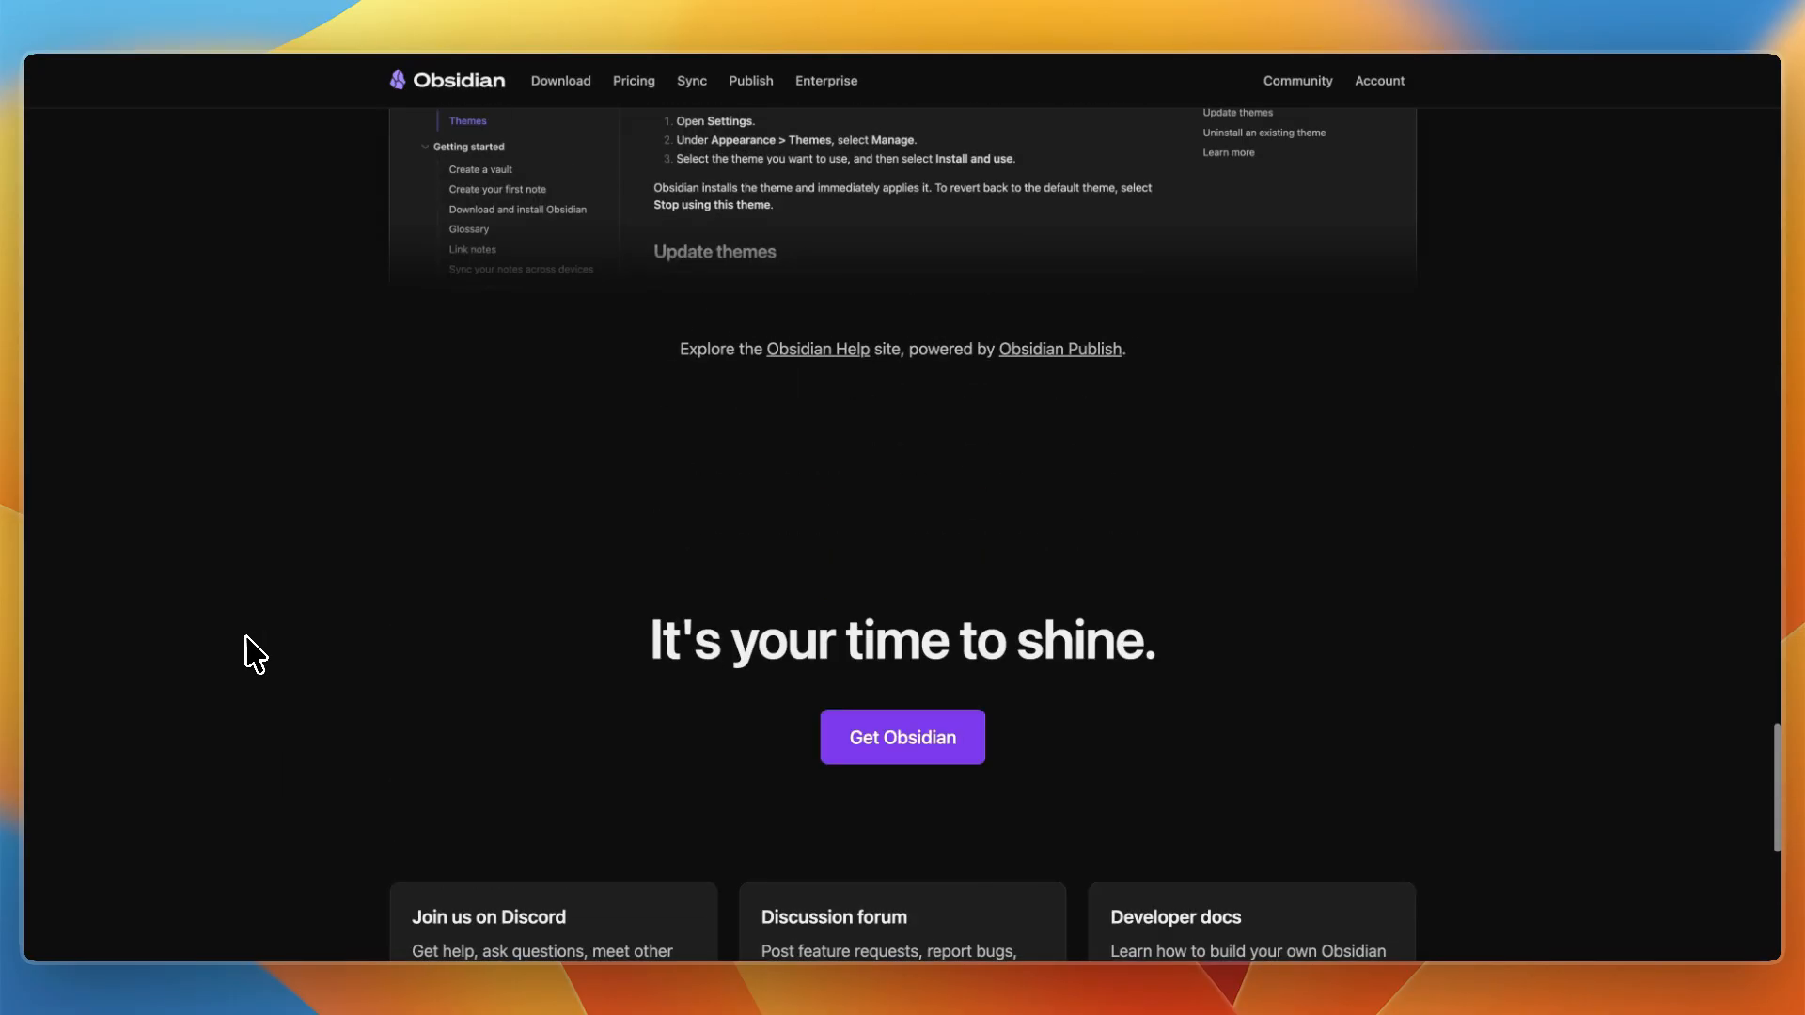
{"action": "scroll", "scroll_direction": "up", "scroll_amount": 3}
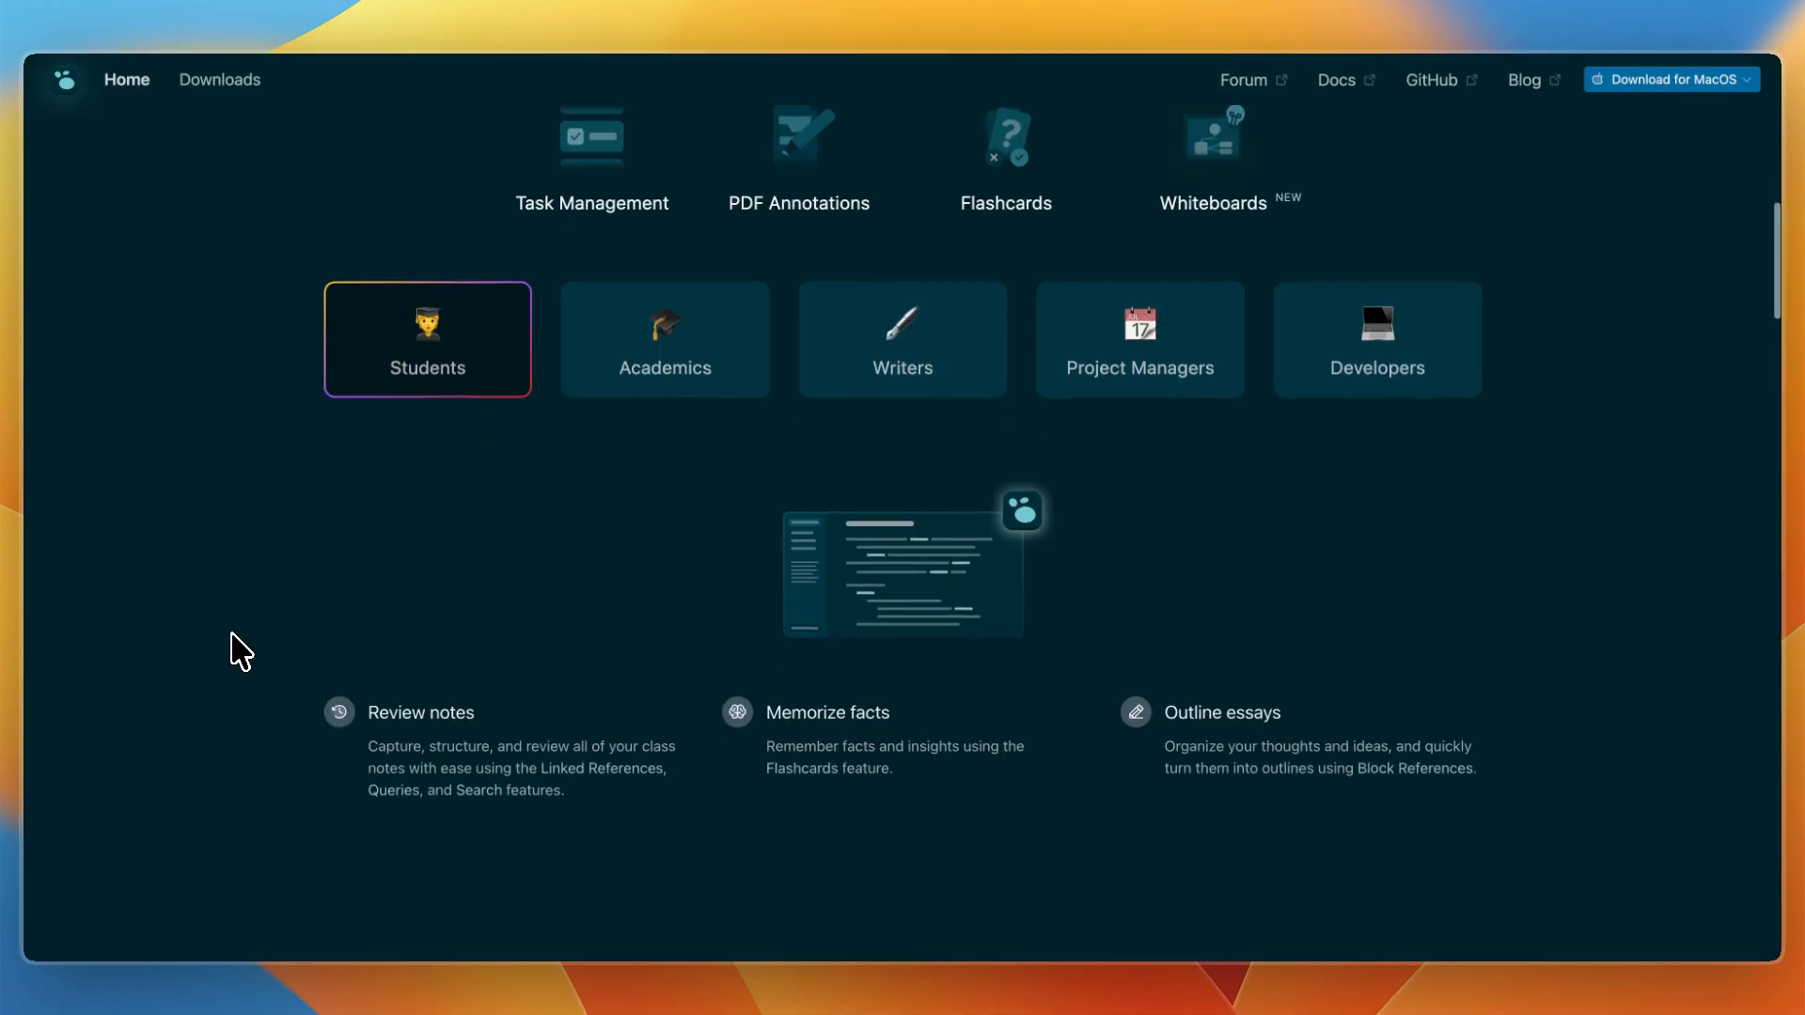
{"action": "scroll", "scroll_direction": "down", "scroll_amount": 3}
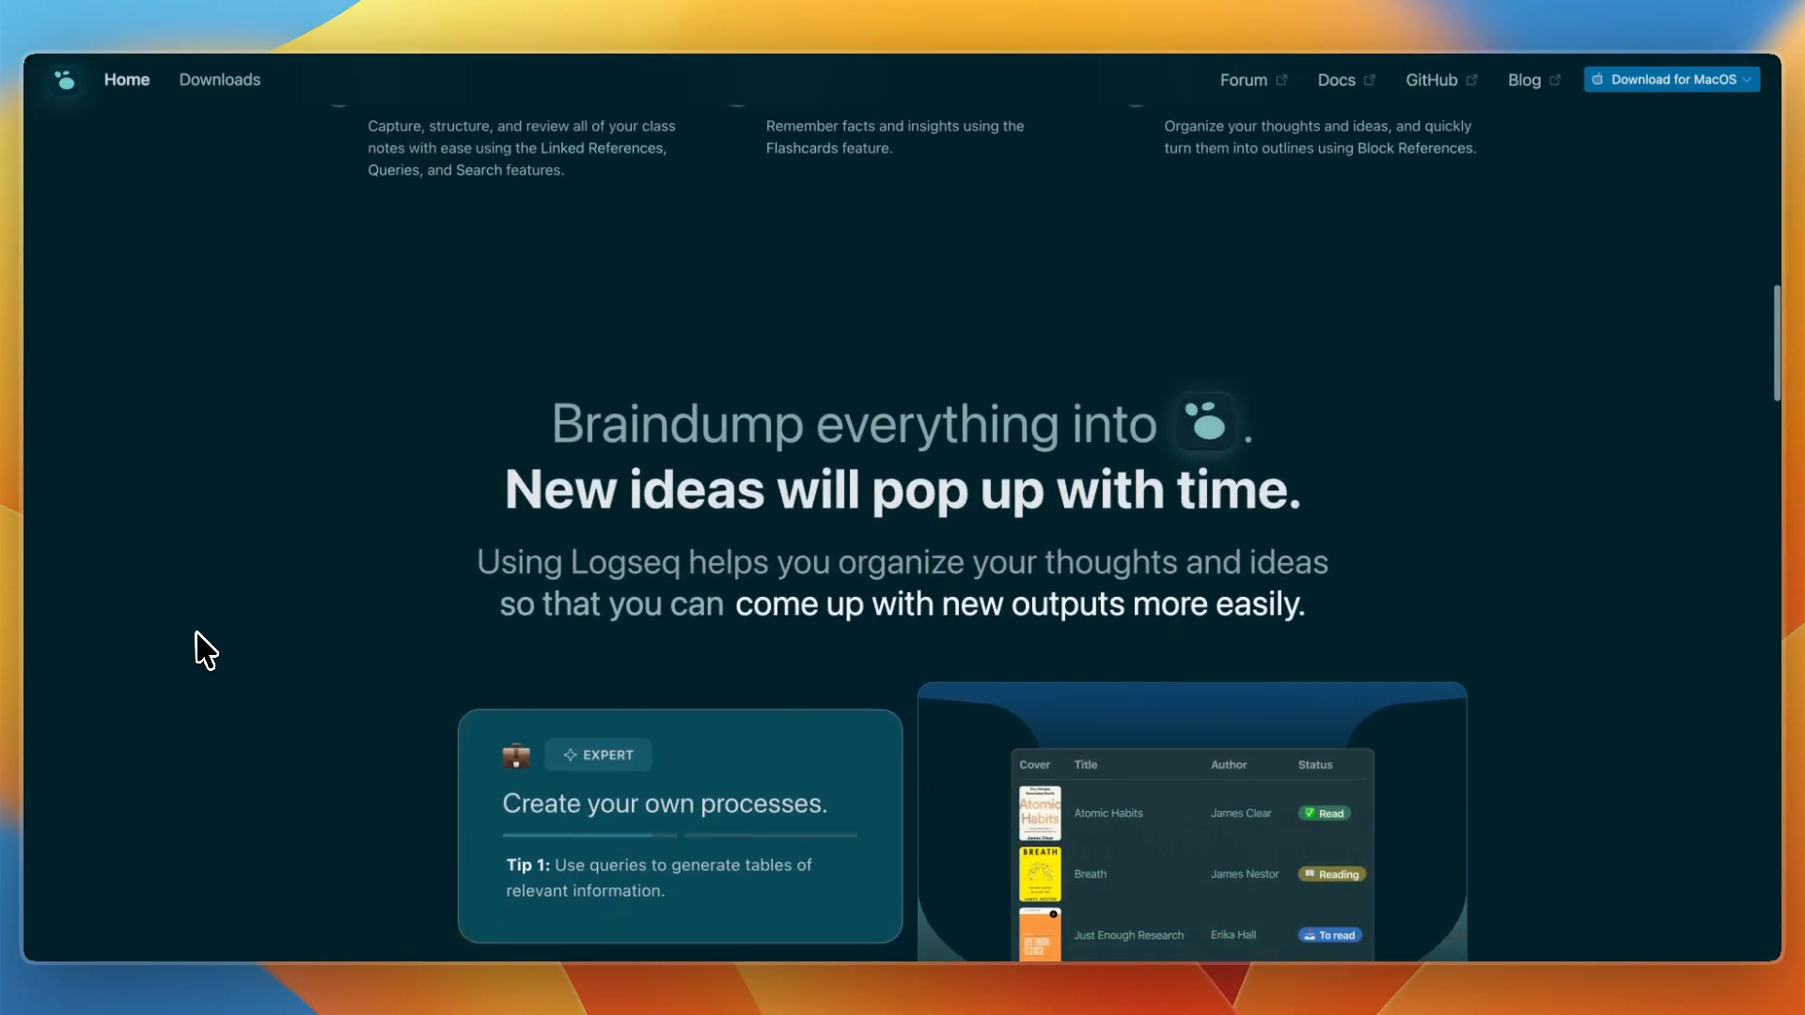
{"action": "scroll", "scroll_direction": "down", "scroll_amount": 3}
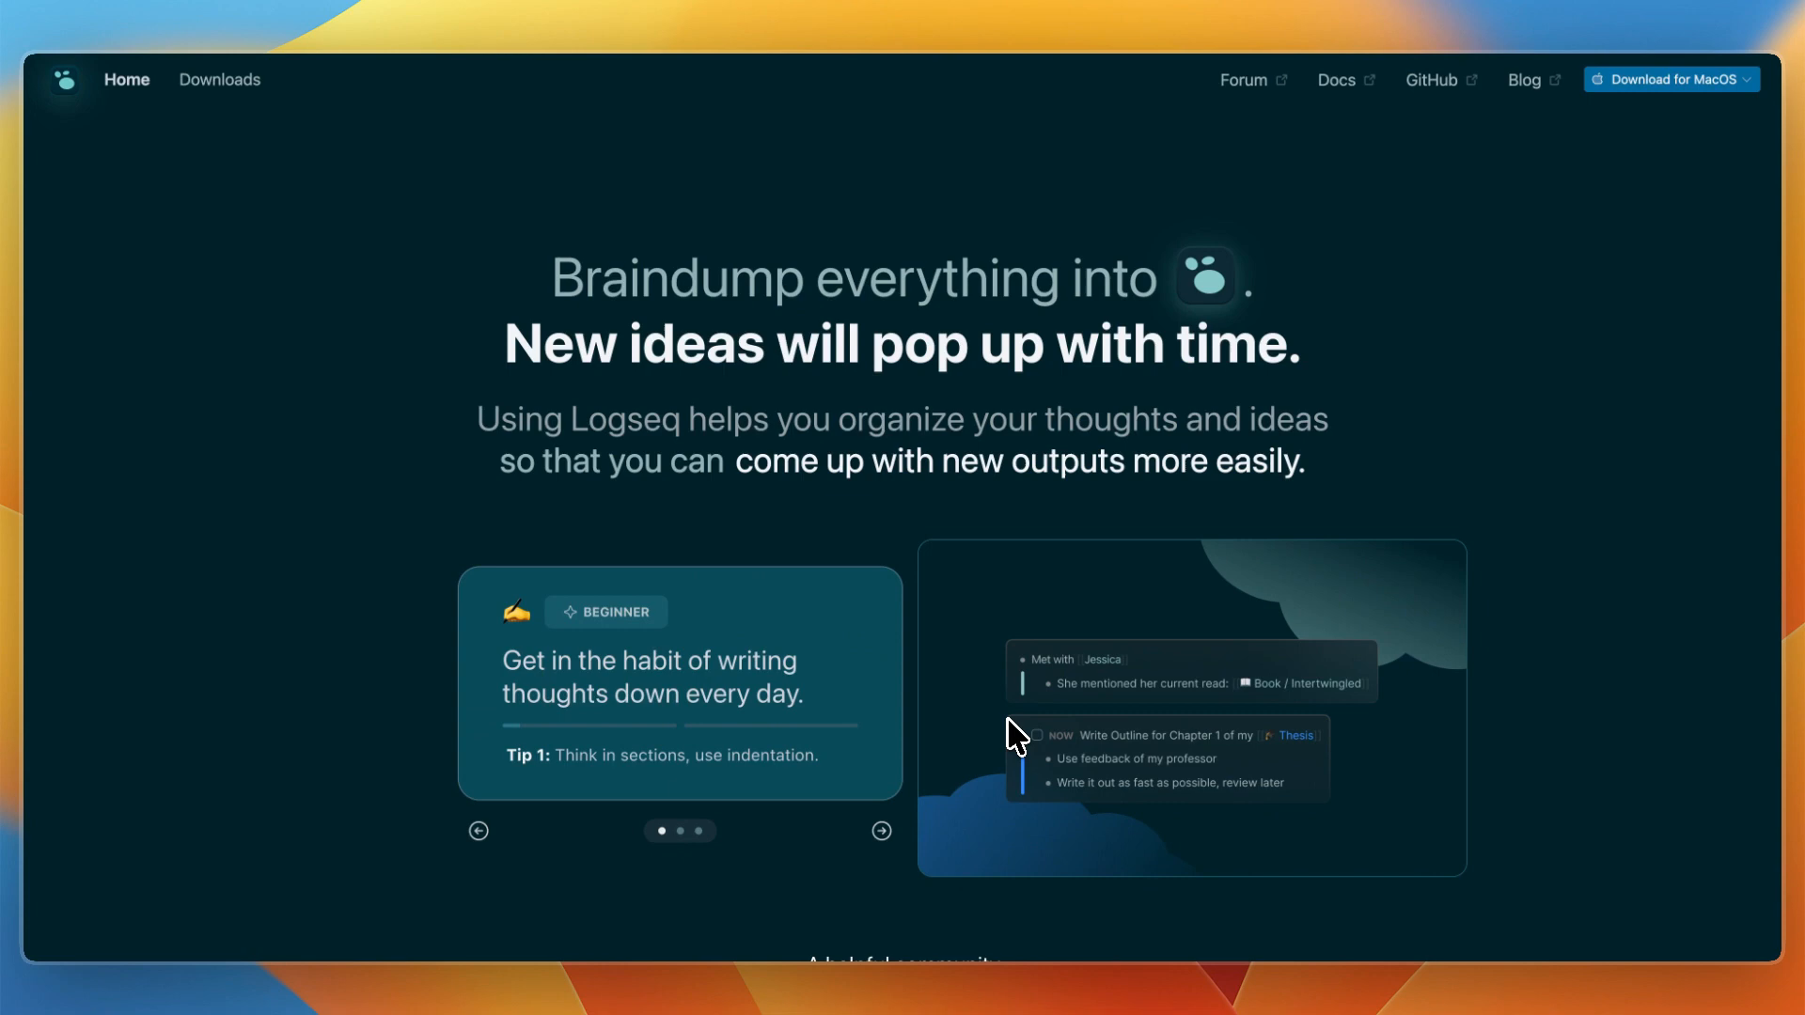
{"action": "scroll", "scroll_direction": "down", "scroll_amount": 3}
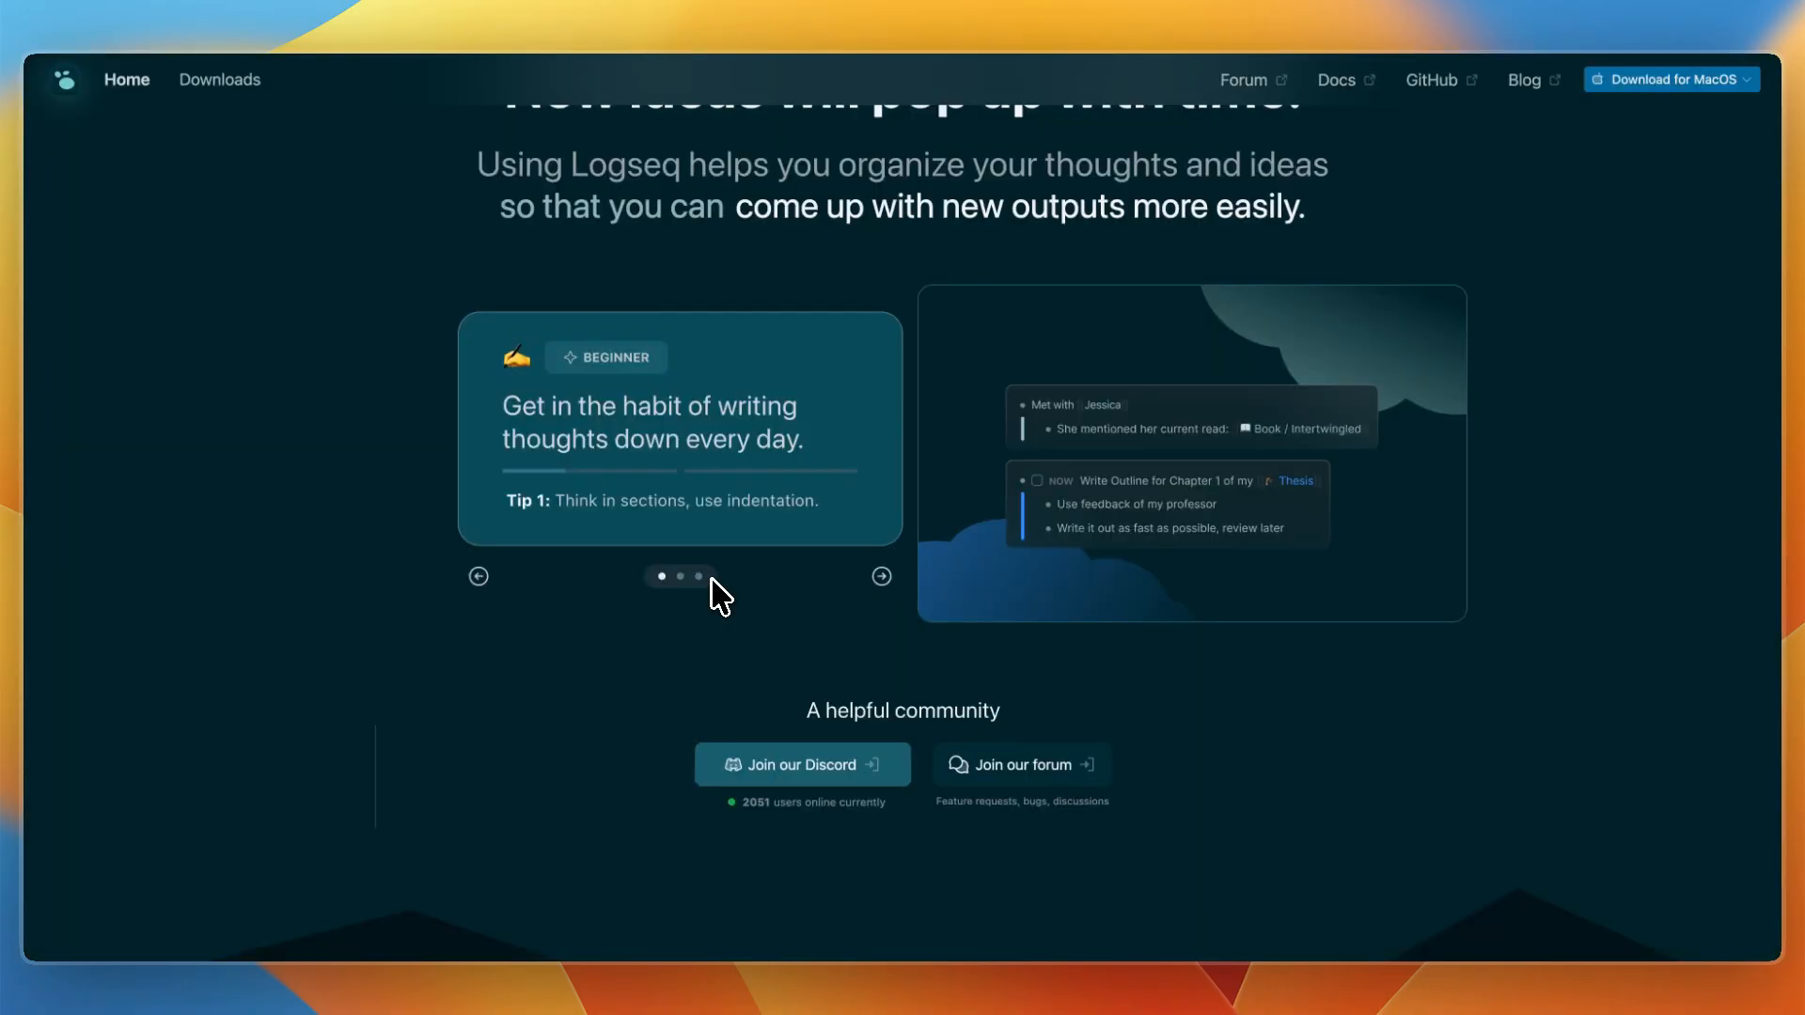
{"action": "scroll", "scroll_direction": "up", "scroll_amount": 3}
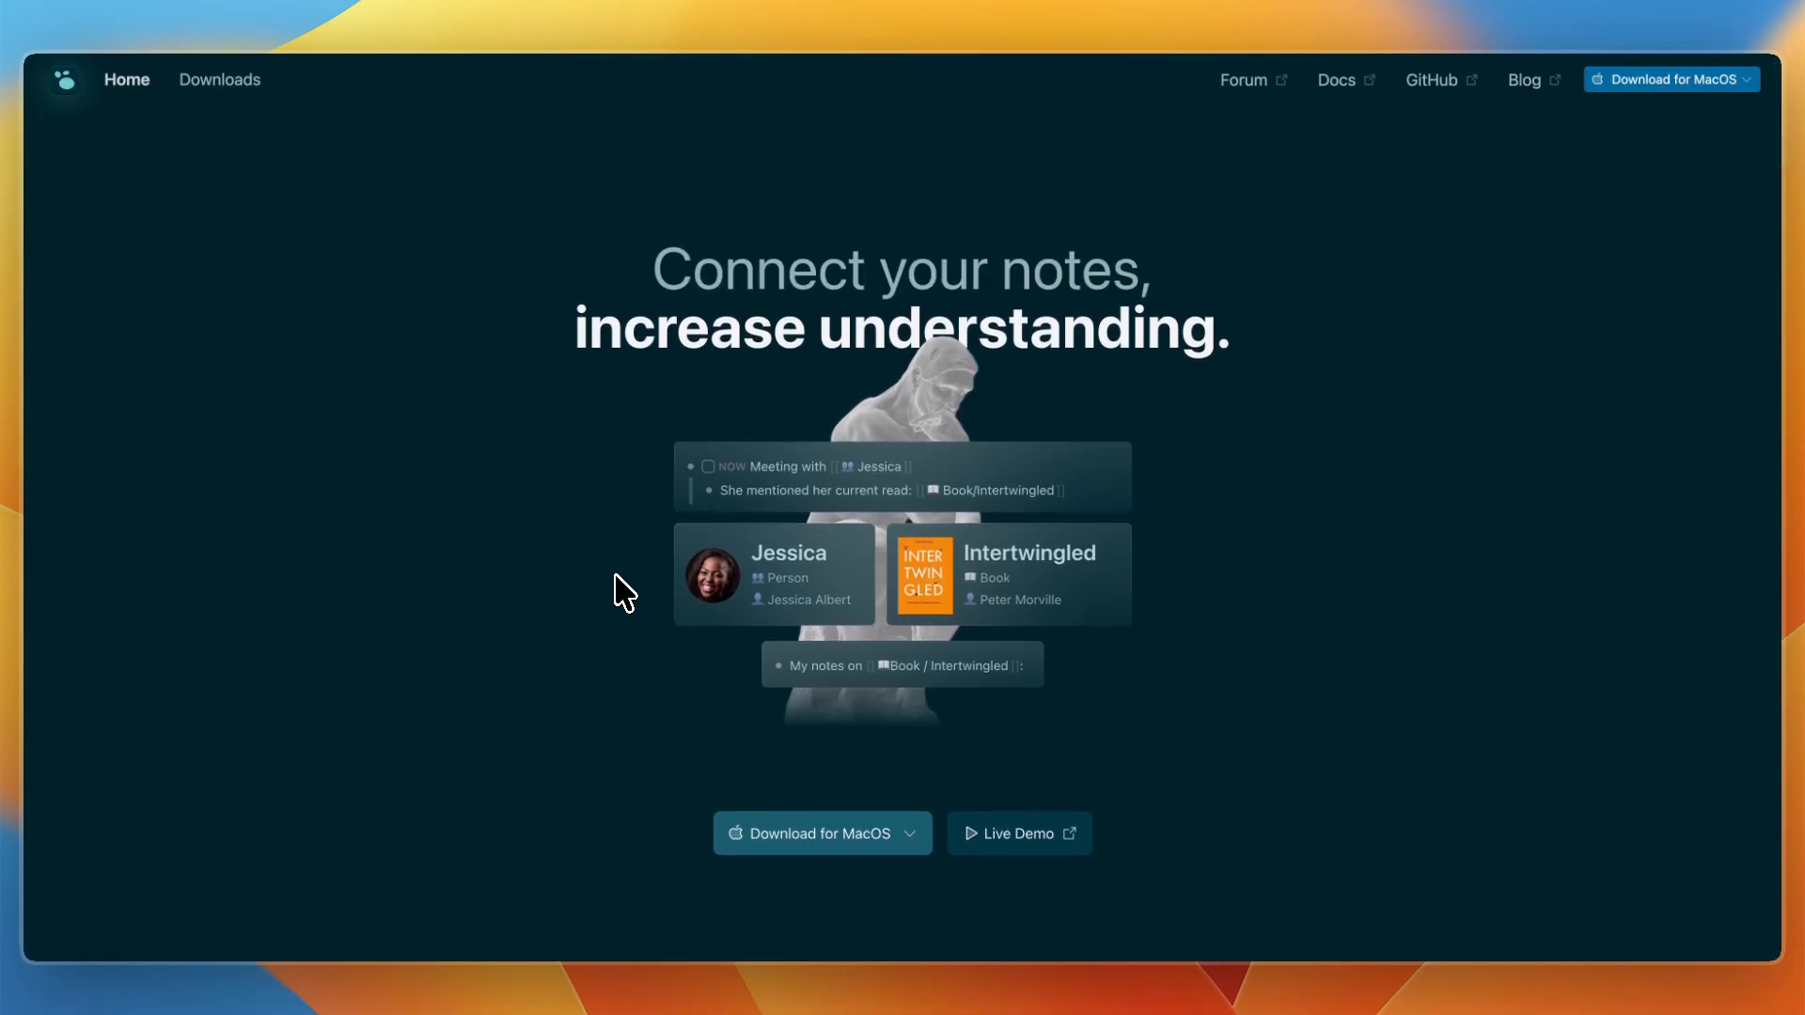
{"action": "scroll", "scroll_direction": "down", "scroll_amount": 3}
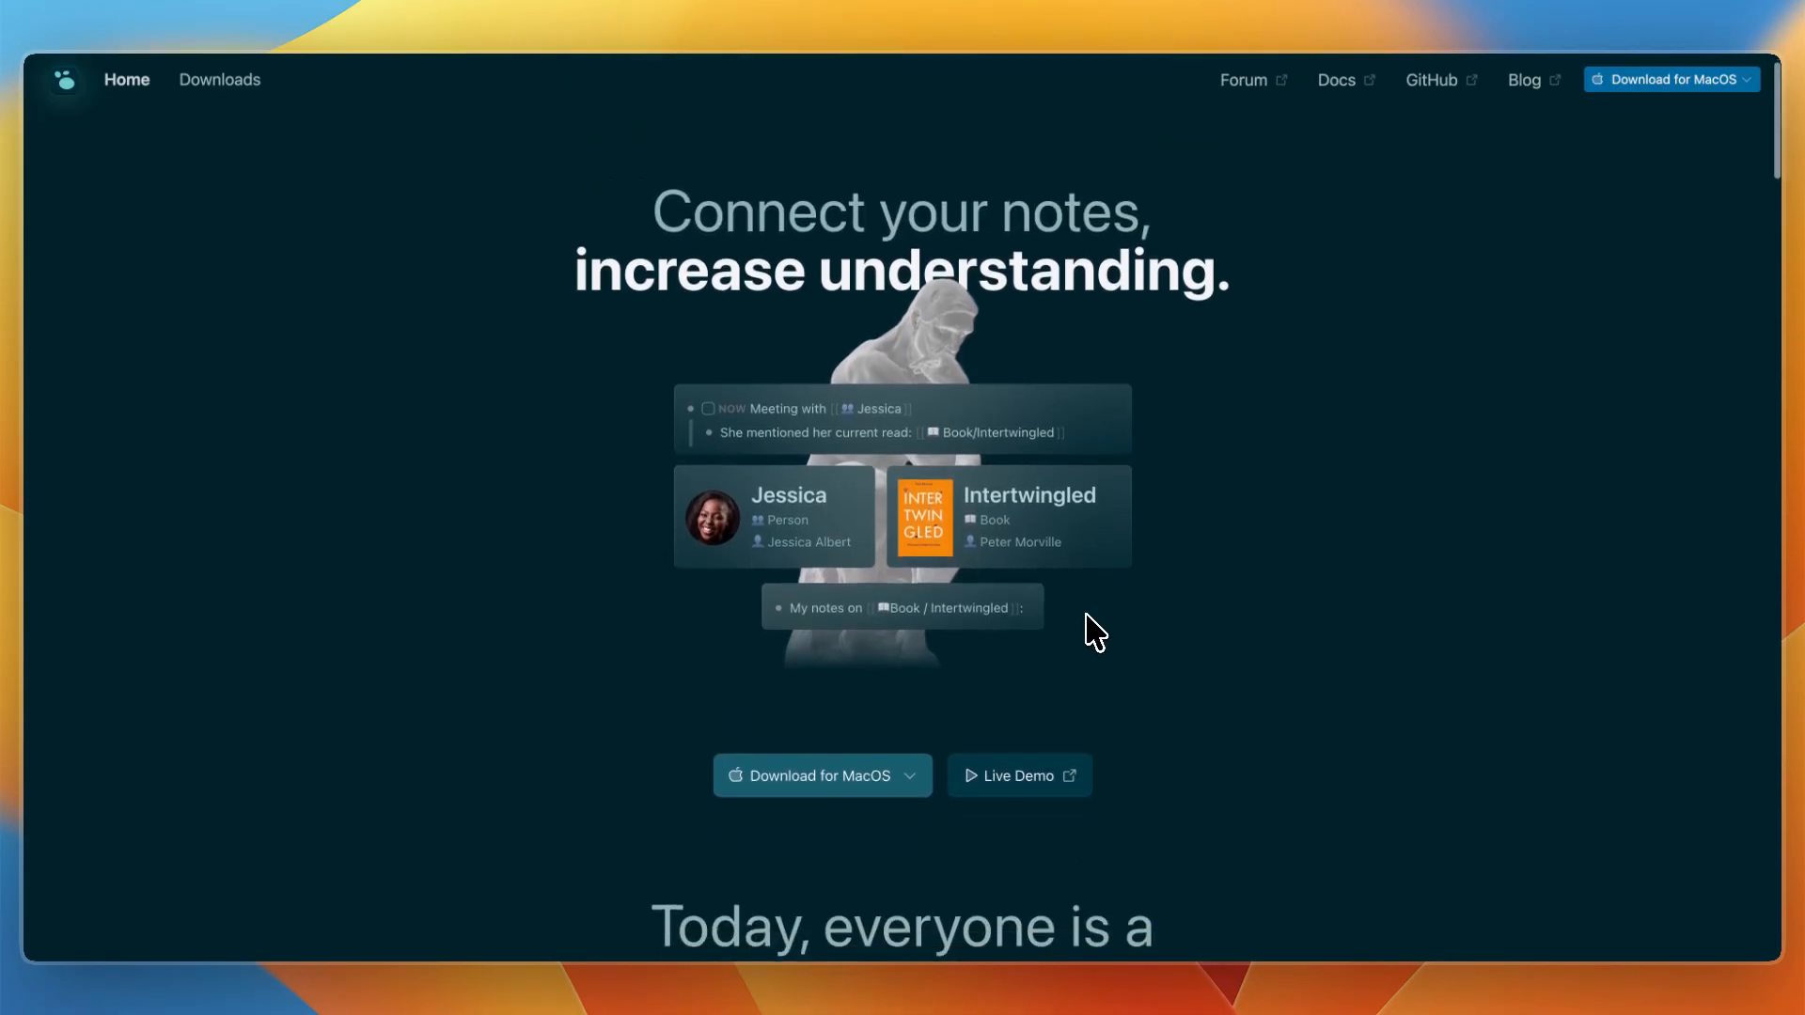
{"action": "scroll", "scroll_direction": "down", "scroll_amount": 3}
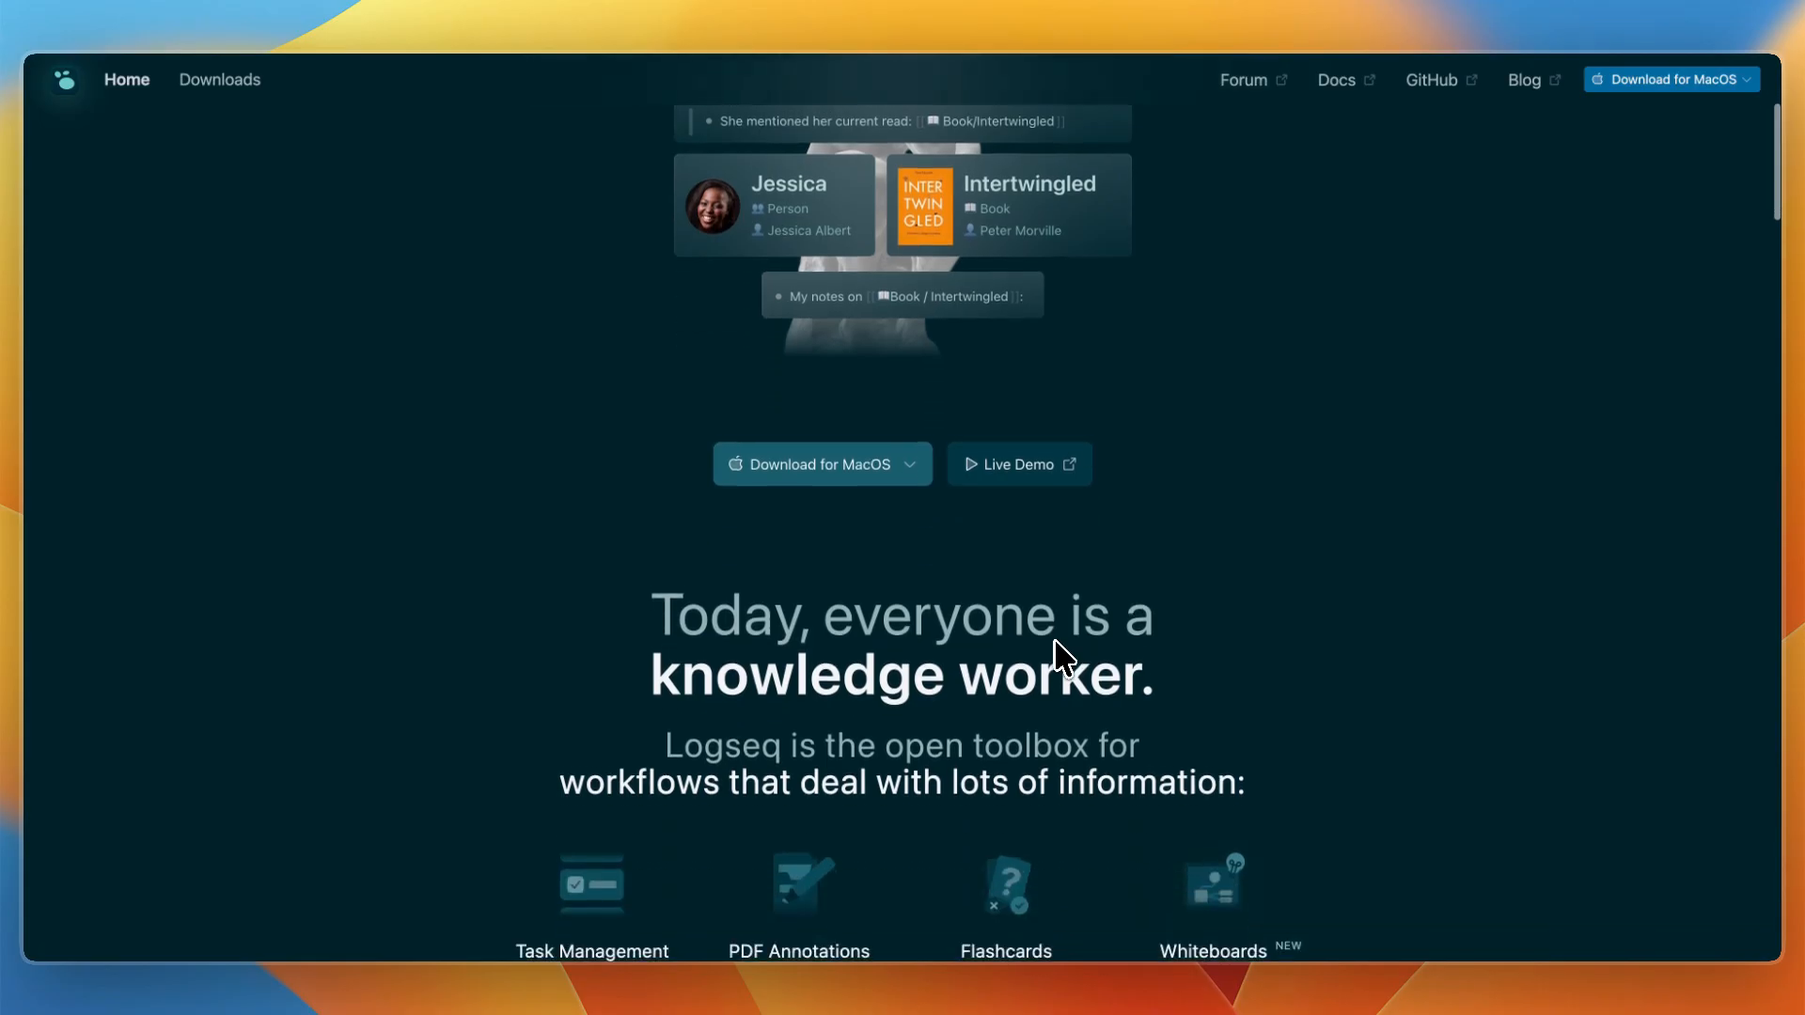
{"action": "scroll", "scroll_direction": "down", "scroll_amount": 3}
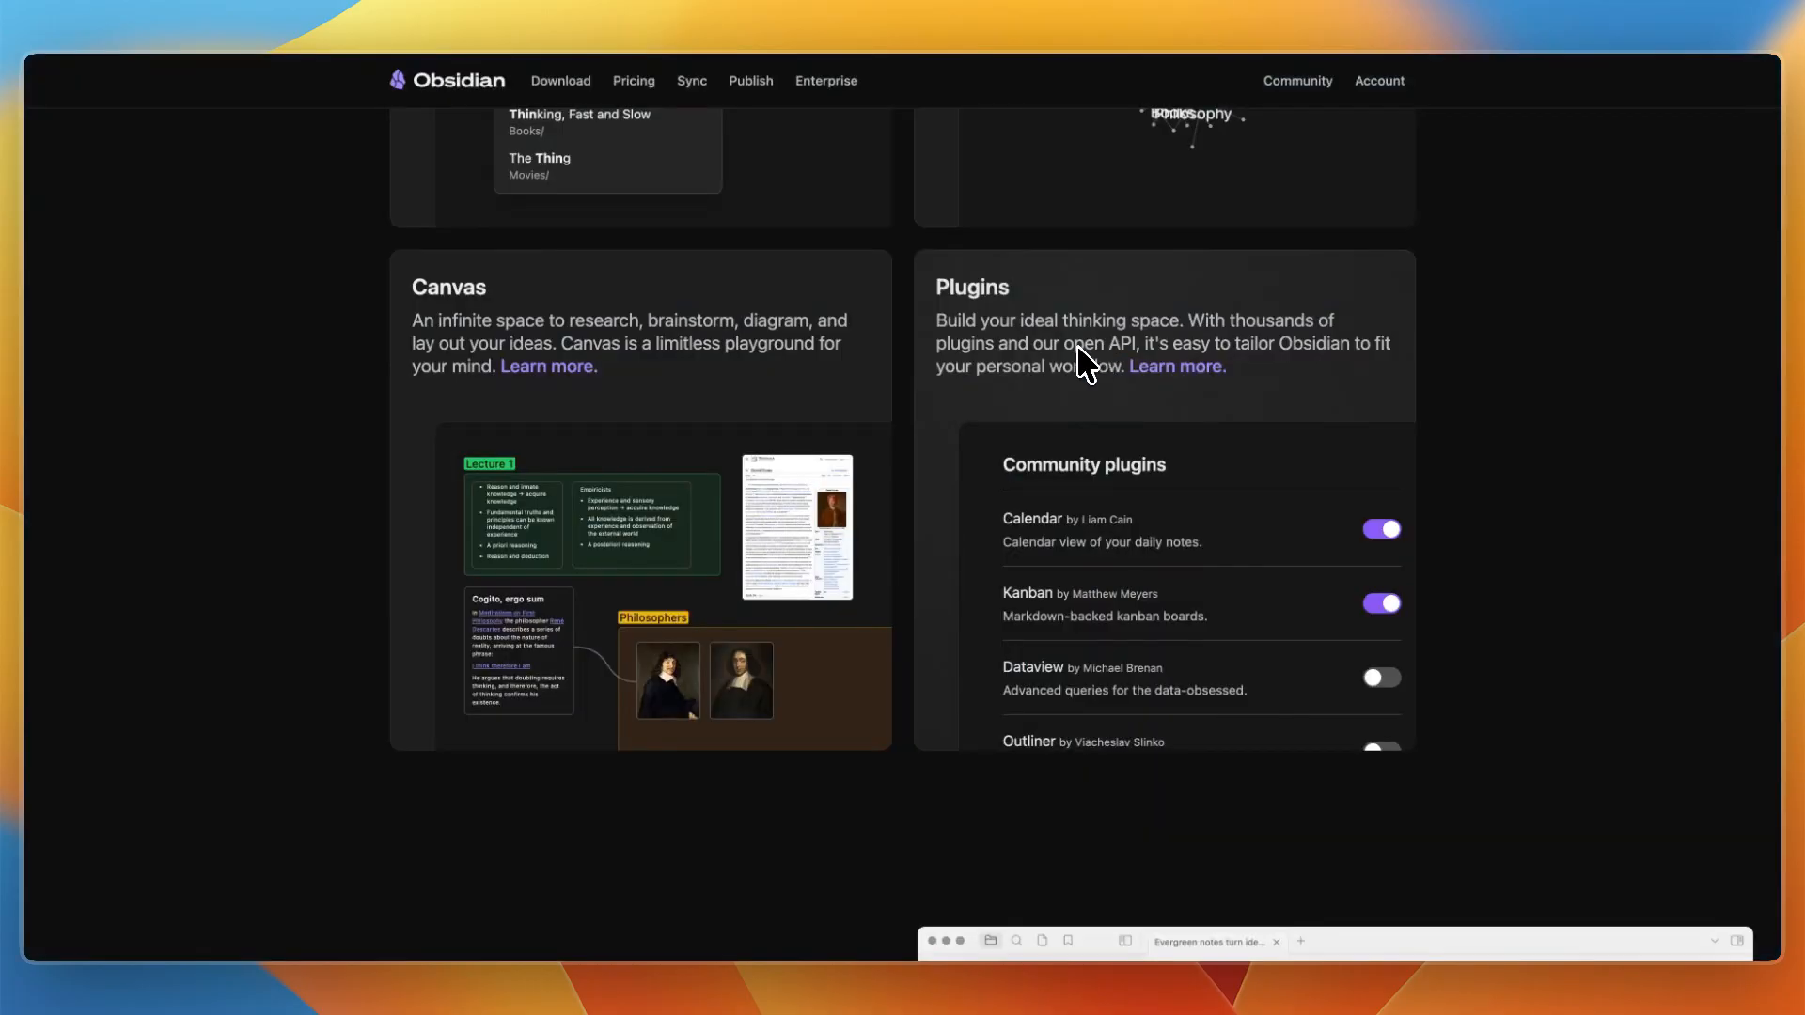
{"action": "scroll", "scroll_direction": "down", "scroll_amount": 3}
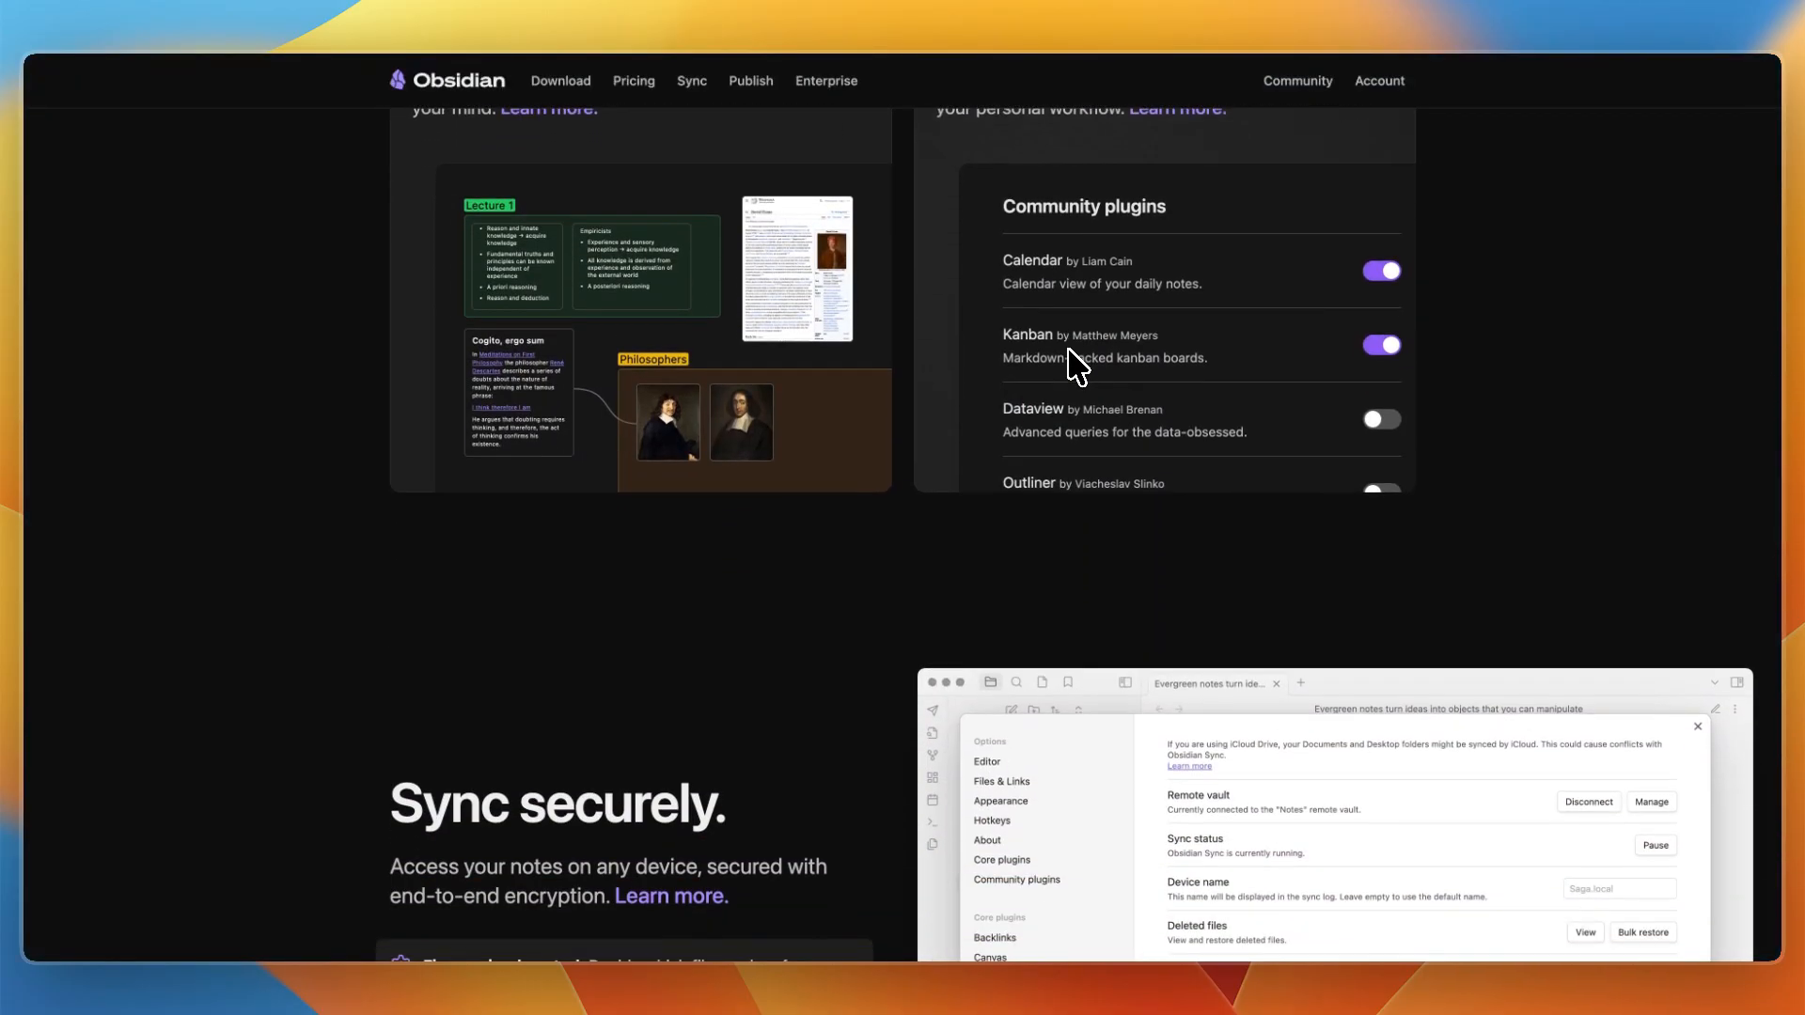